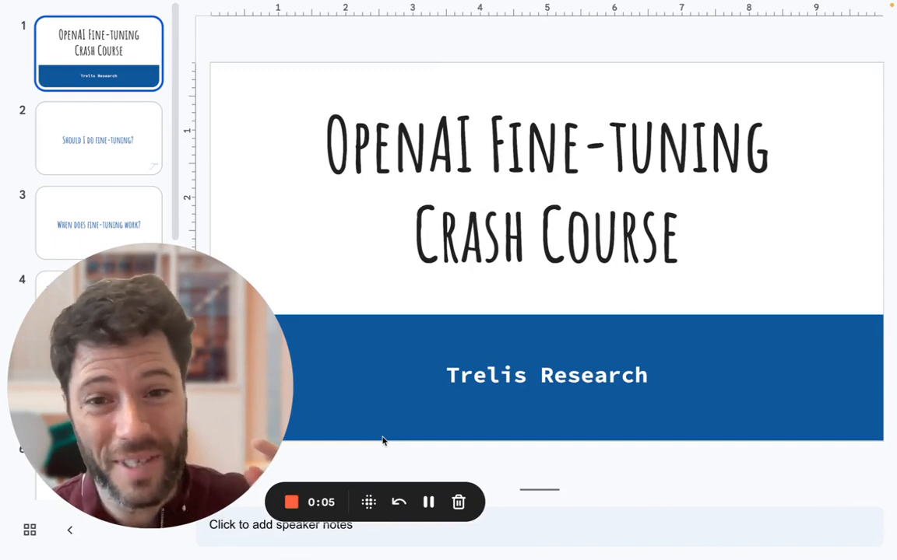
- Show slides 1–3: course title, whether to fine-tune, and when fine-tuning works
left_click(98, 137)
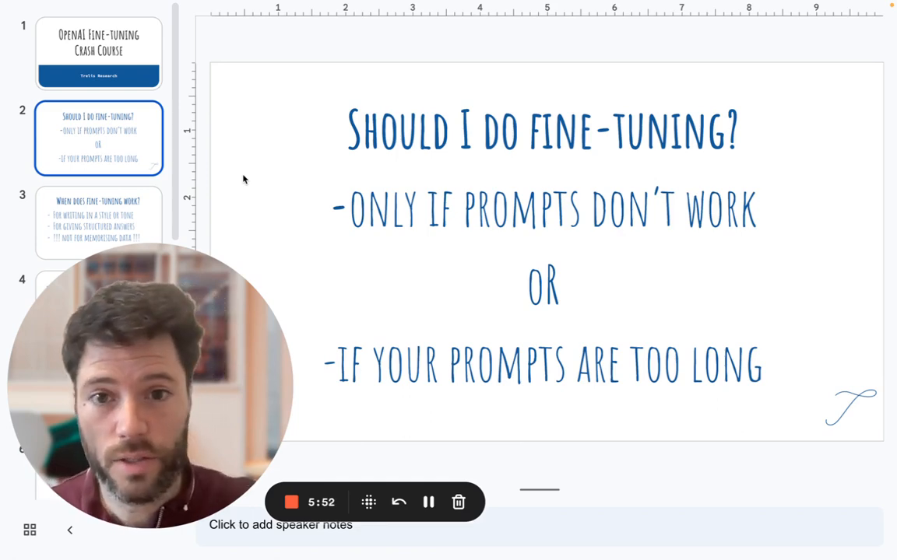
left_click(99, 221)
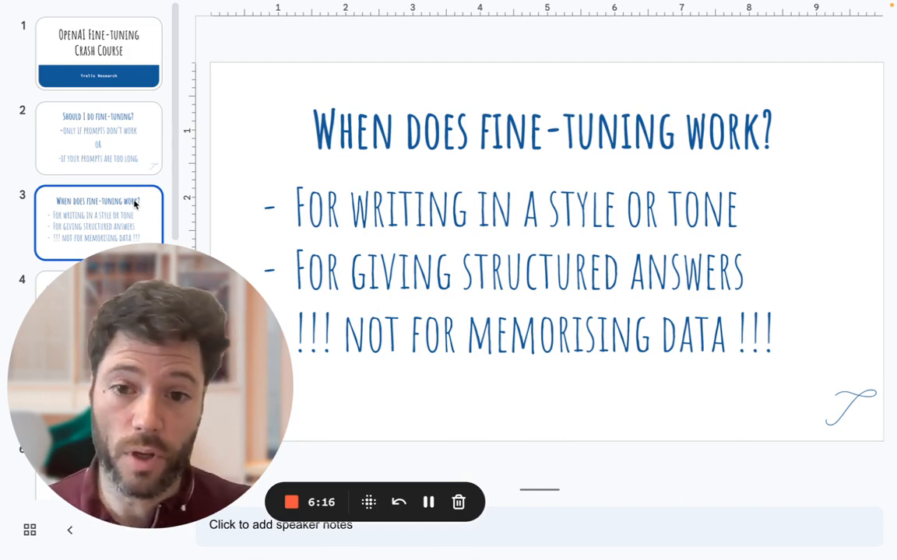
left_click(98, 306)
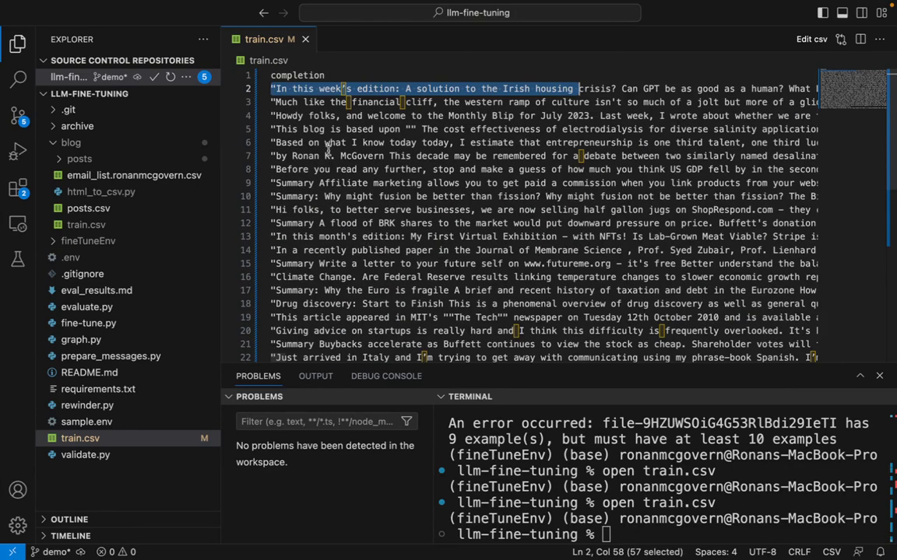
mouse_move(327, 218)
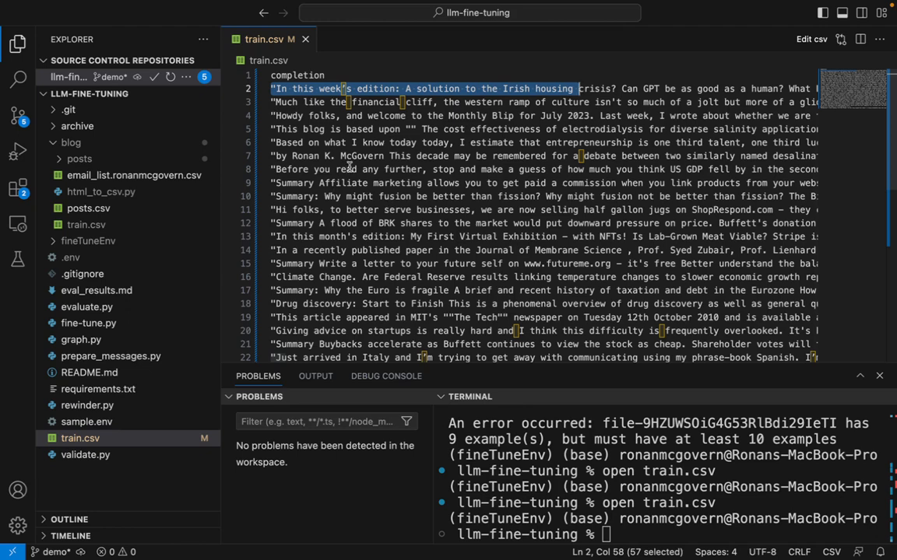
mouse_move(292, 75)
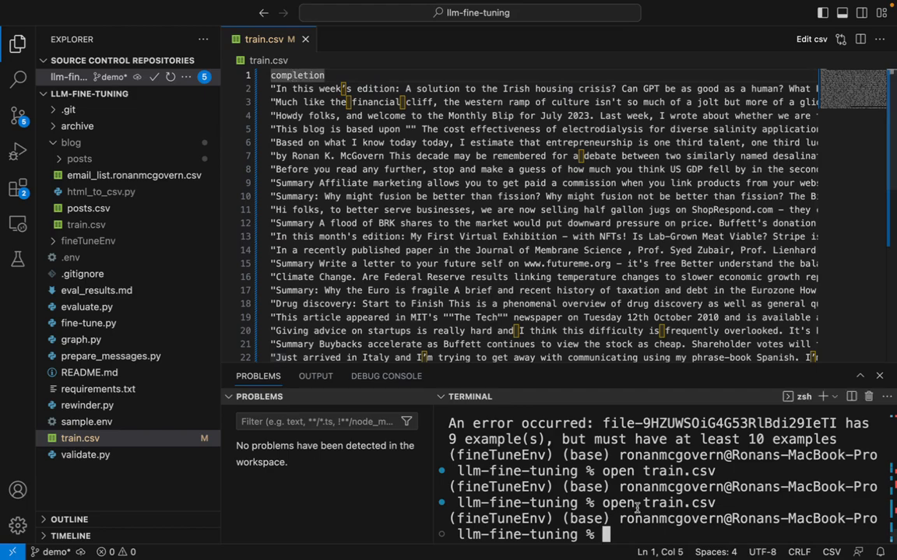
type("open train.")
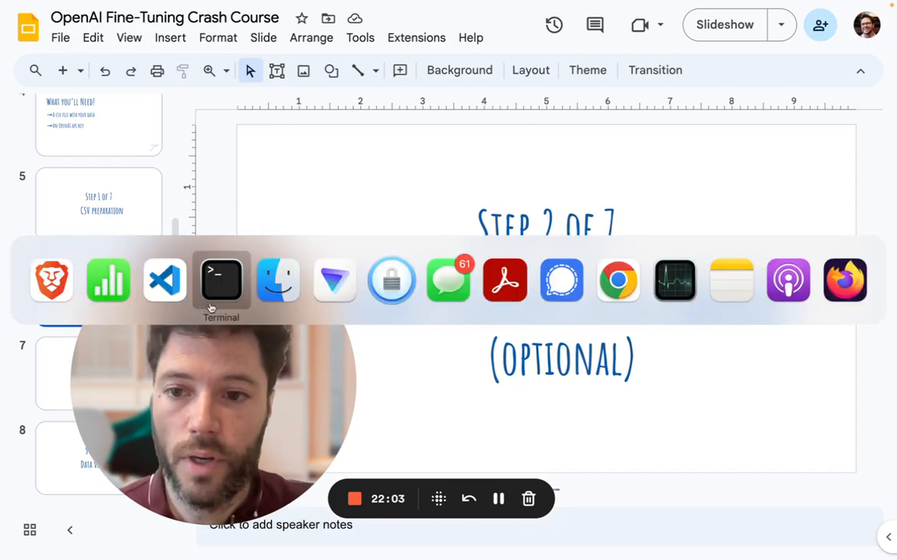
- Switch from Google Slides to the train data table in Numbers
left_click(107, 280)
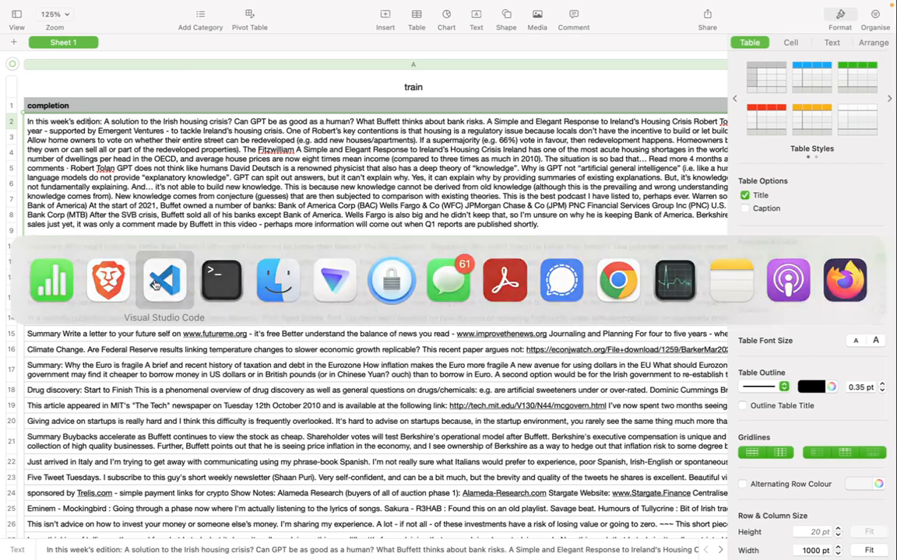
- Back in the code editor, run python rewinder.py from the terminal
left_click(164, 280)
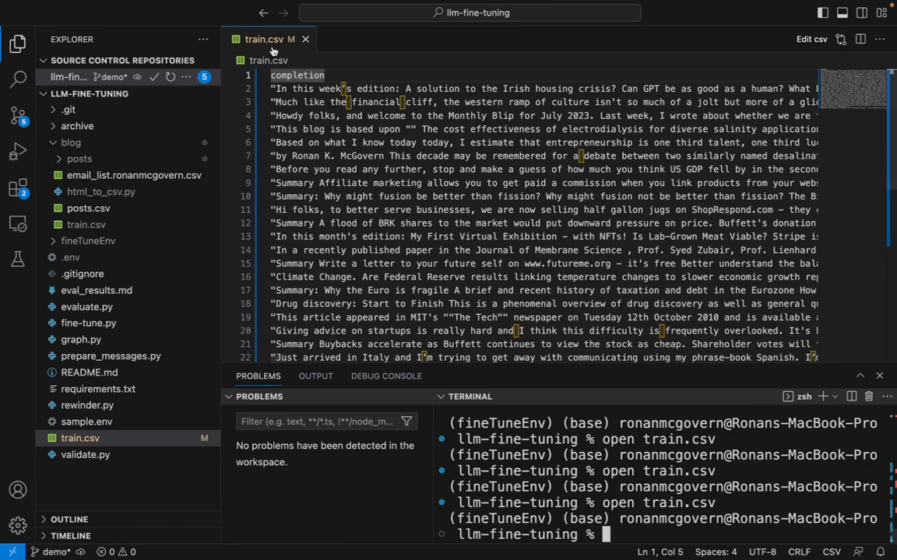
type("python rewinder.p")
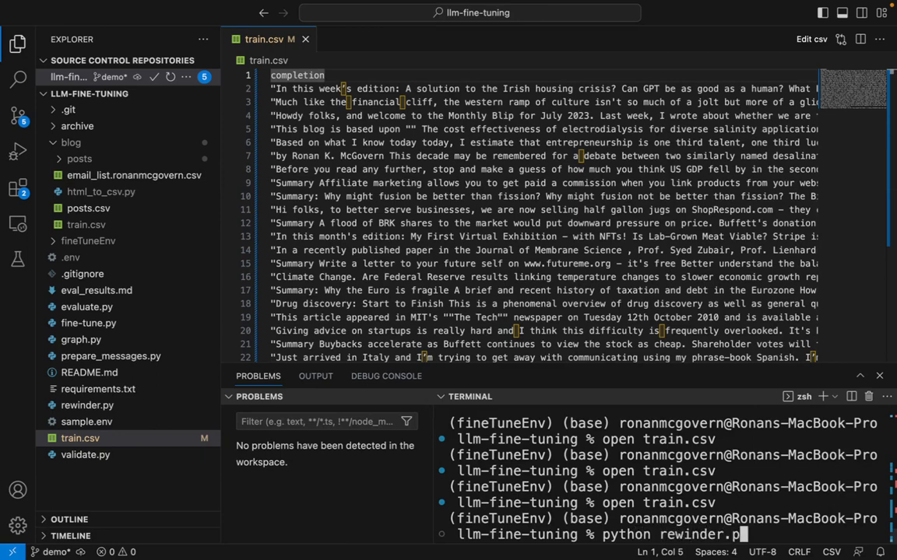
key("Return")
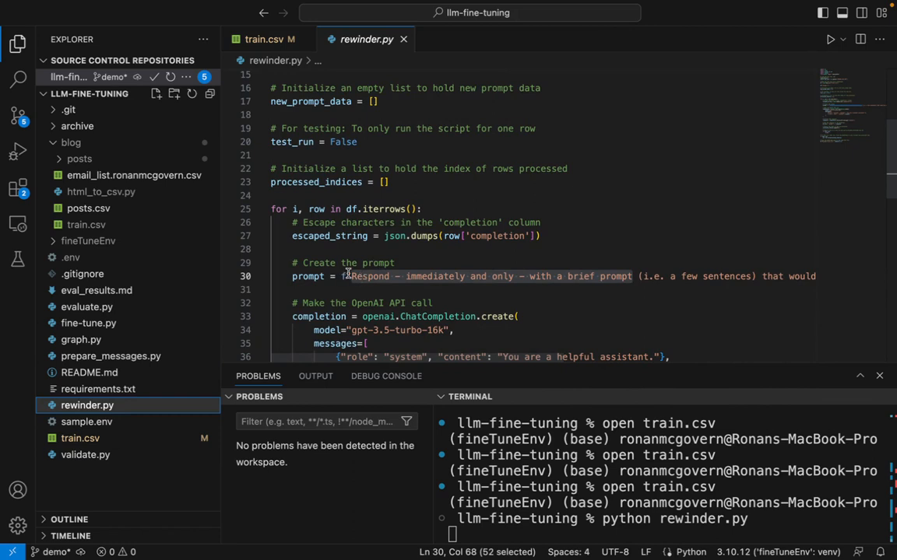
- Inspect the topic-generation prompt inside rewinder.py
left_click(350, 276)
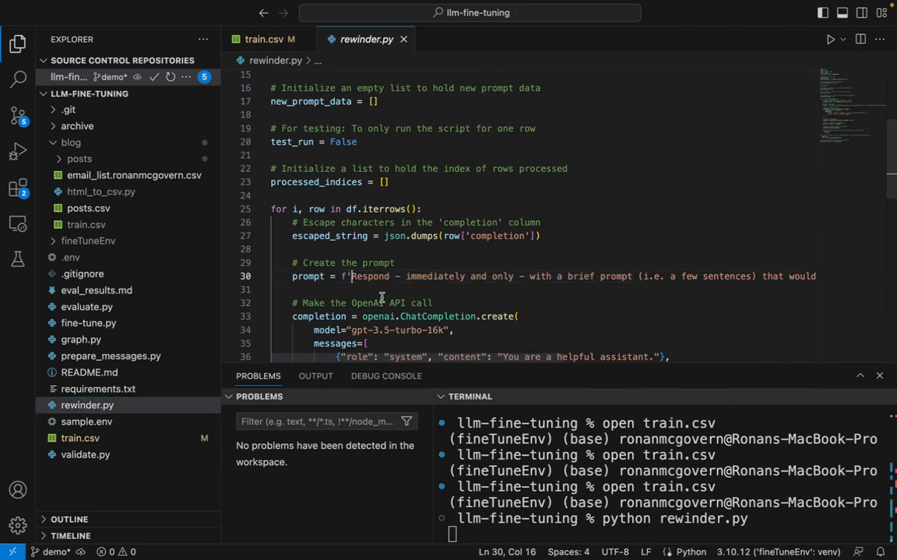
mouse_move(464, 265)
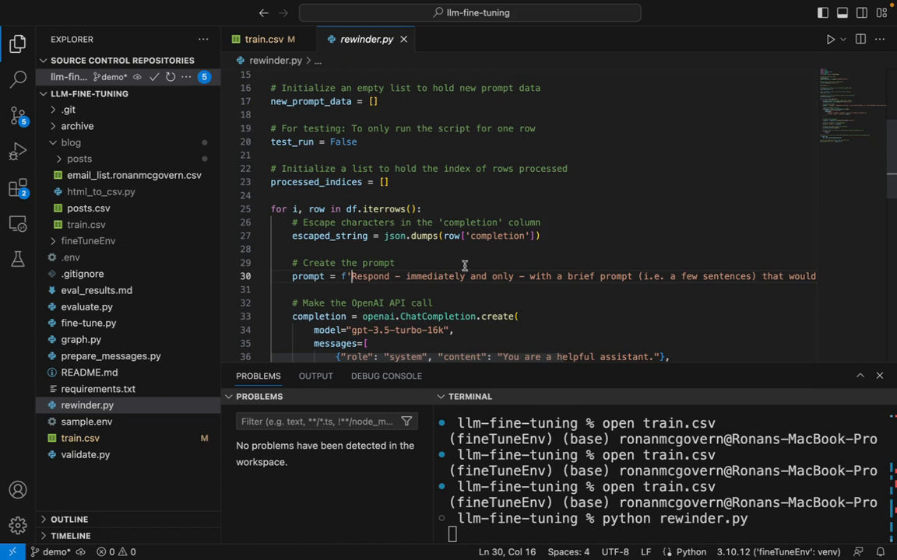
scroll("right", 3)
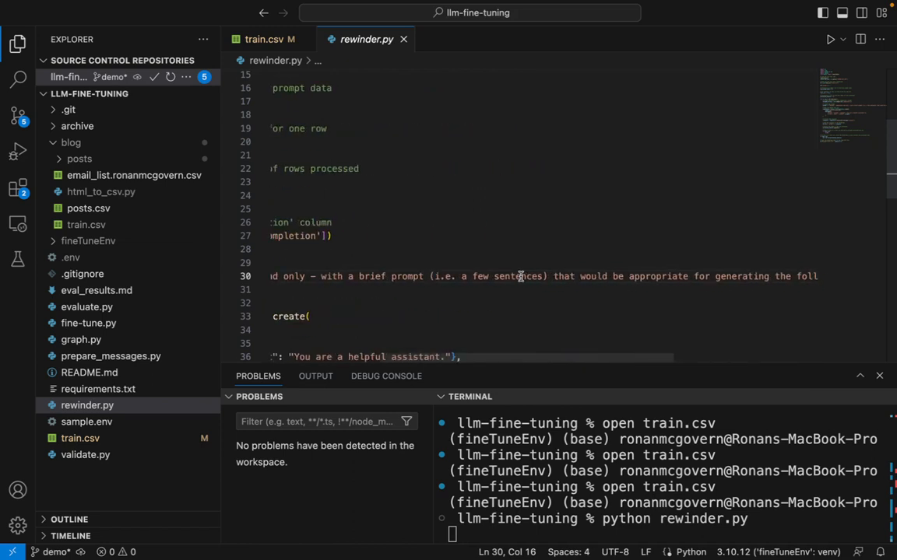
scroll("up", 3)
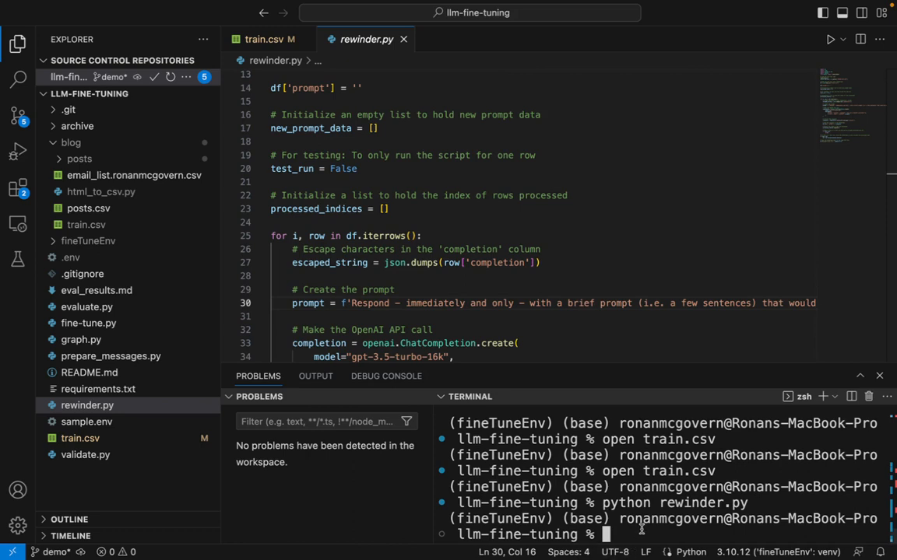
- Run 'open train.csv' to view the file with its new prompt column
type("open train.csv")
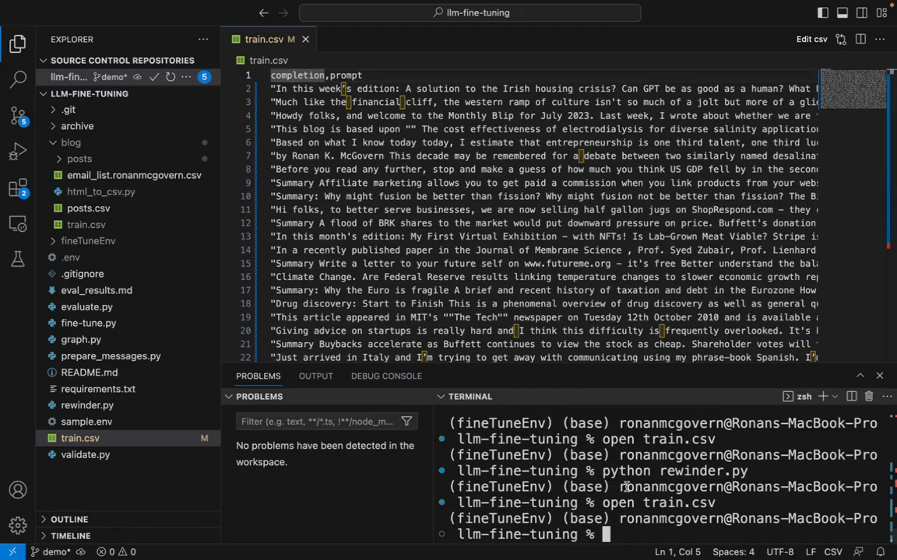
- Run prepare_messages.py with a Ronan McGovern blog-writing system message
type("python")
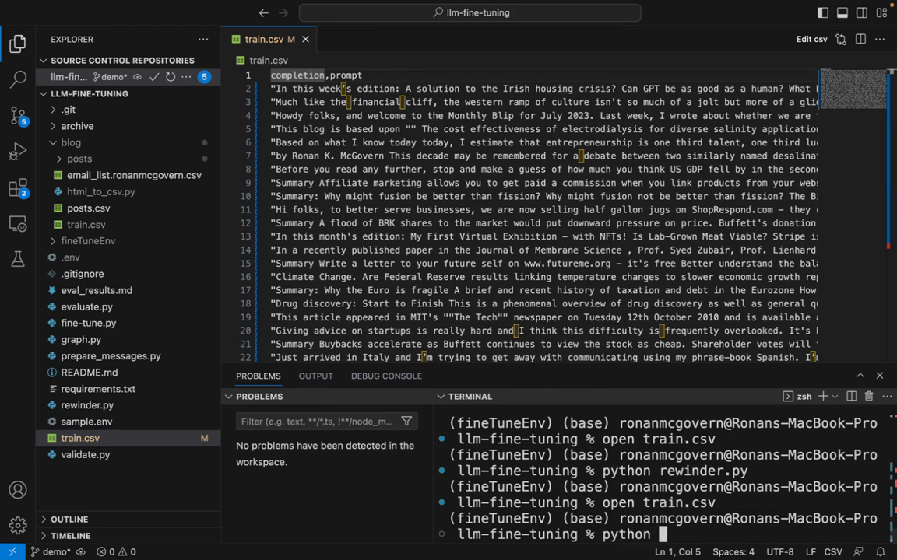
type("prepare_messages.py")
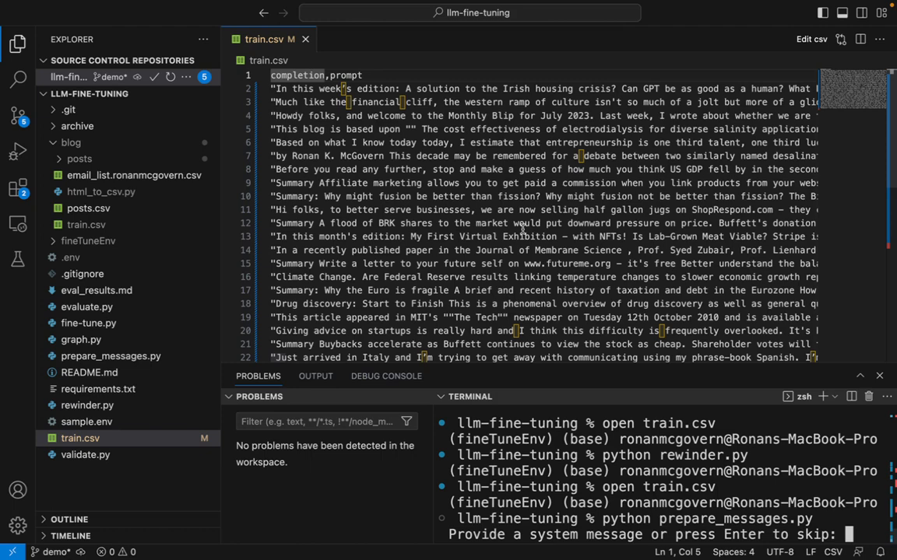
mouse_move(670, 420)
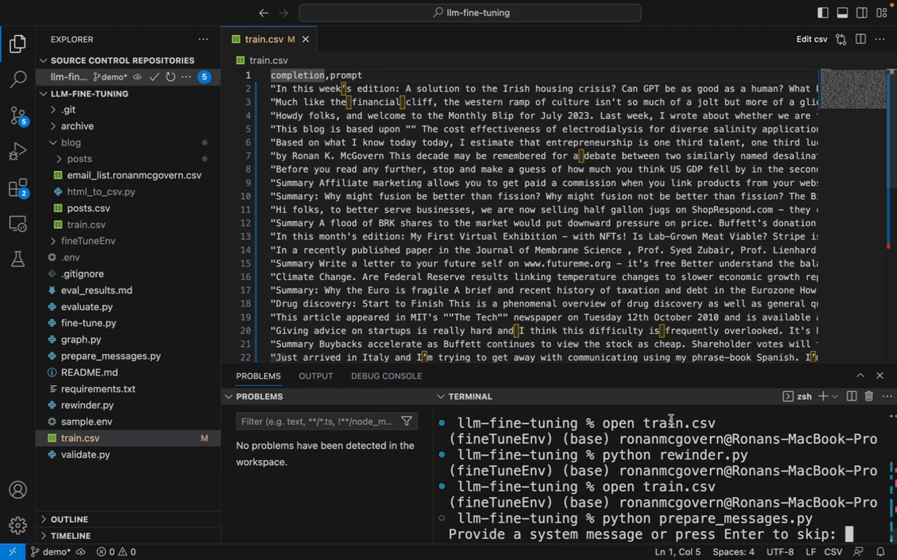
mouse_move(650, 535)
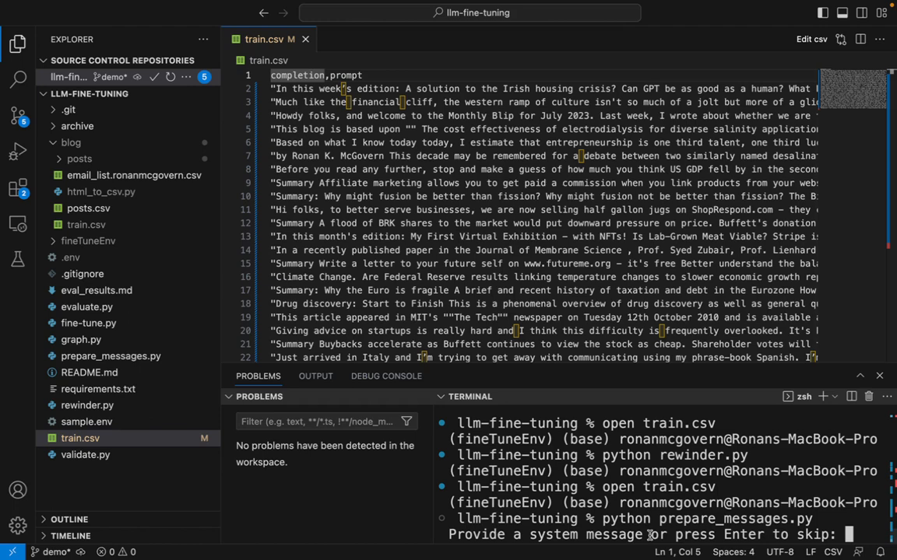
type("You are Ronan McG")
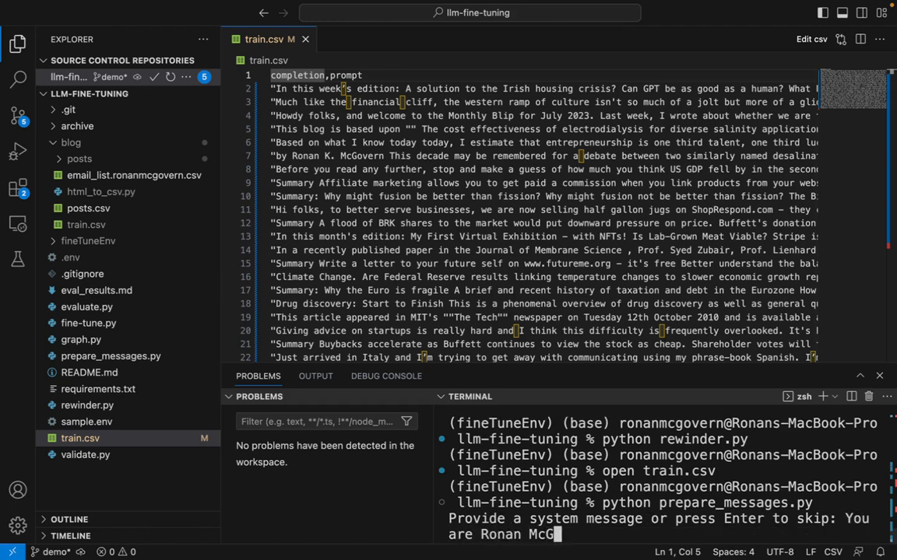
type("overn. Write a blog on the following topic:")
type("yes")
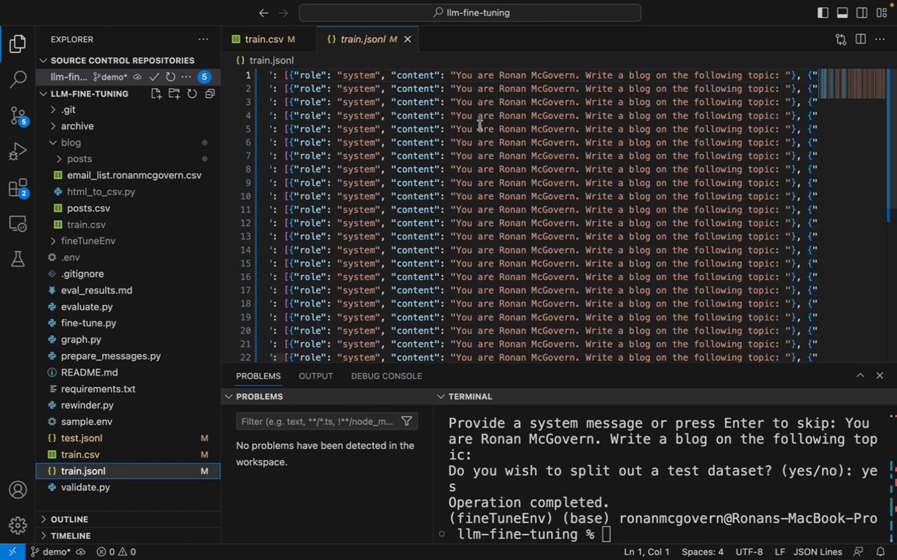
- Scroll across train.jsonl lines pairing system message, user topic and assistant blog
scroll("right", 3)
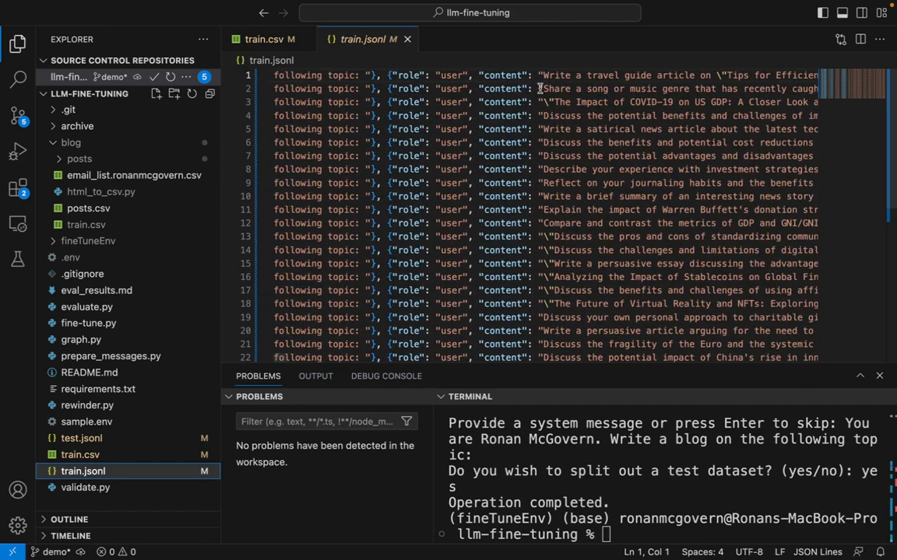
scroll("right", 3)
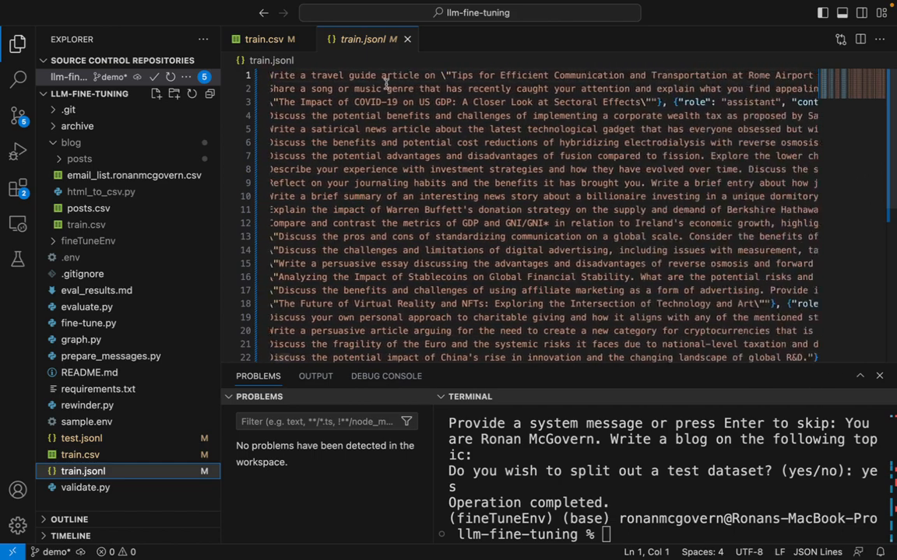
scroll("right", 3)
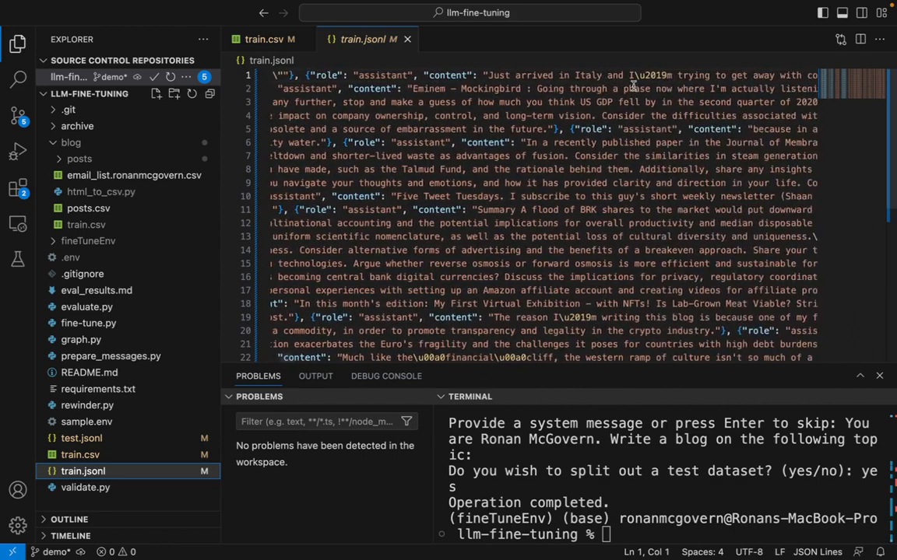
scroll("right", 3)
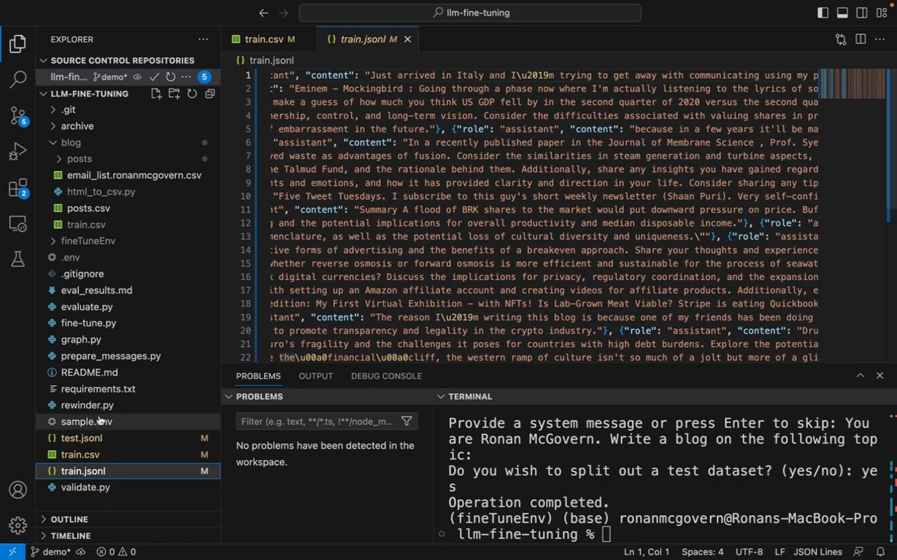
left_click(81, 438)
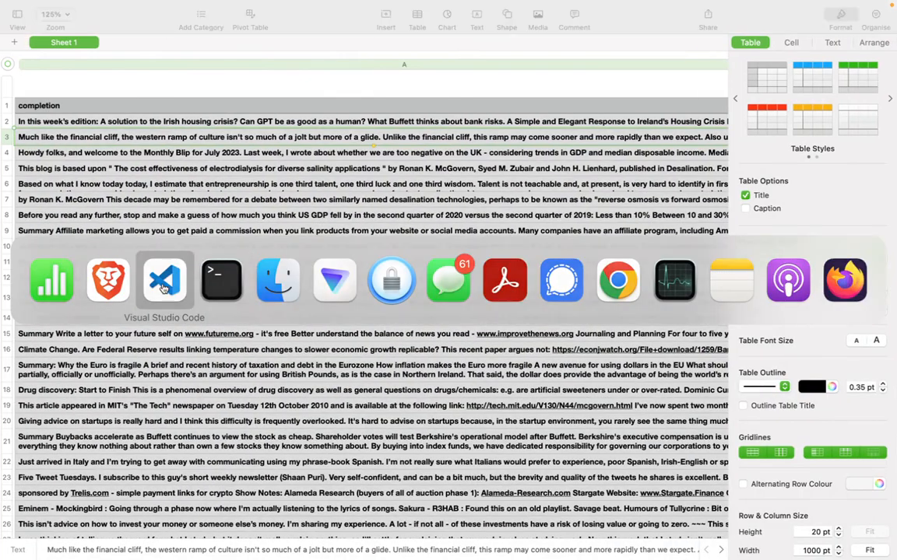
- Switch from the Numbers train table back to Visual Studio Code
left_click(164, 280)
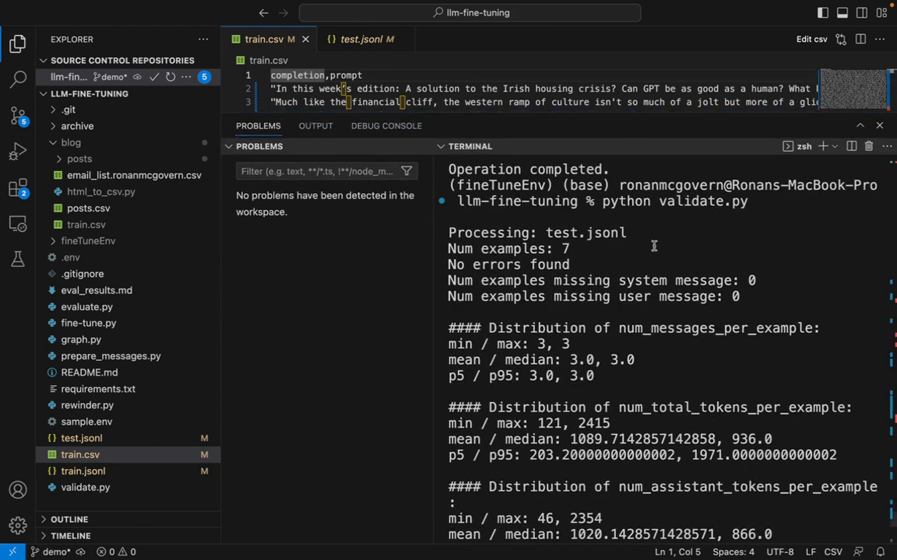
- Scroll the validation report, highlighting dataset token count and total charged tokens (~$0.71)
scroll("down", 3)
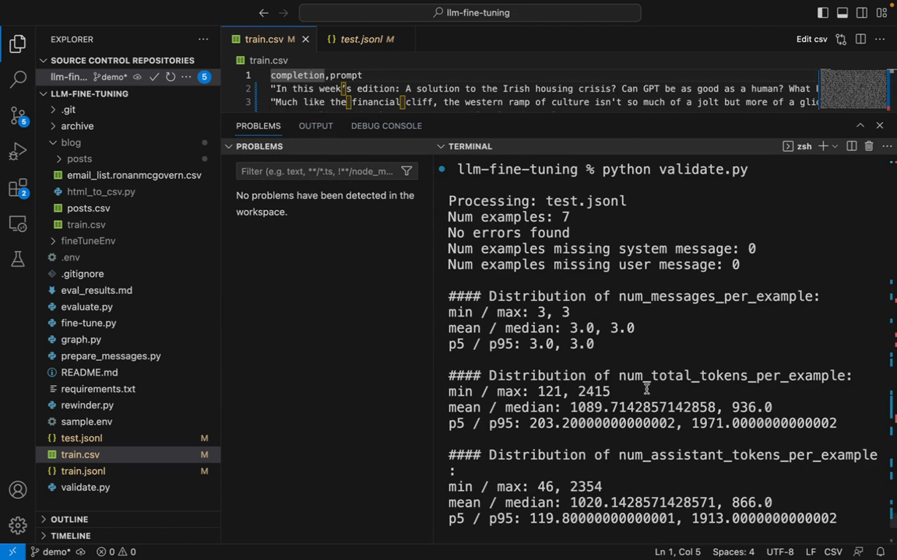
mouse_move(585, 444)
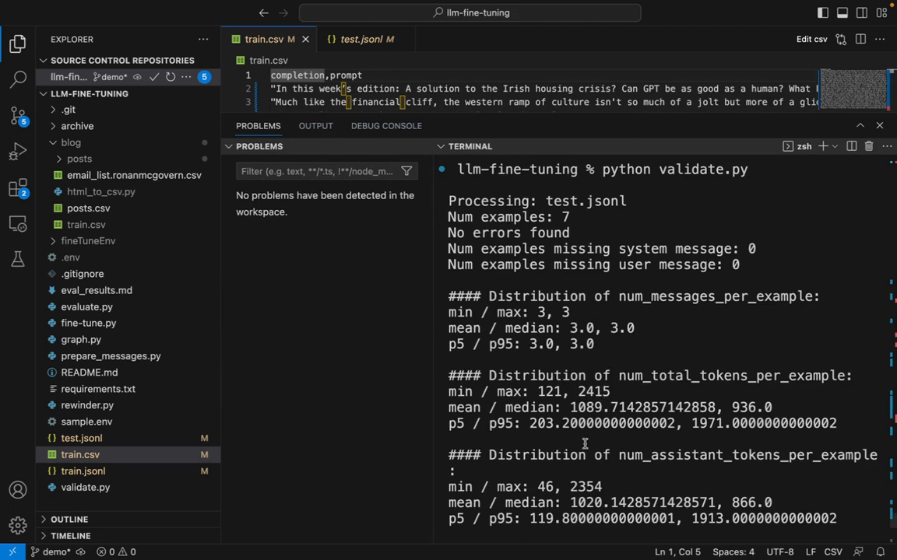
scroll("down", 3)
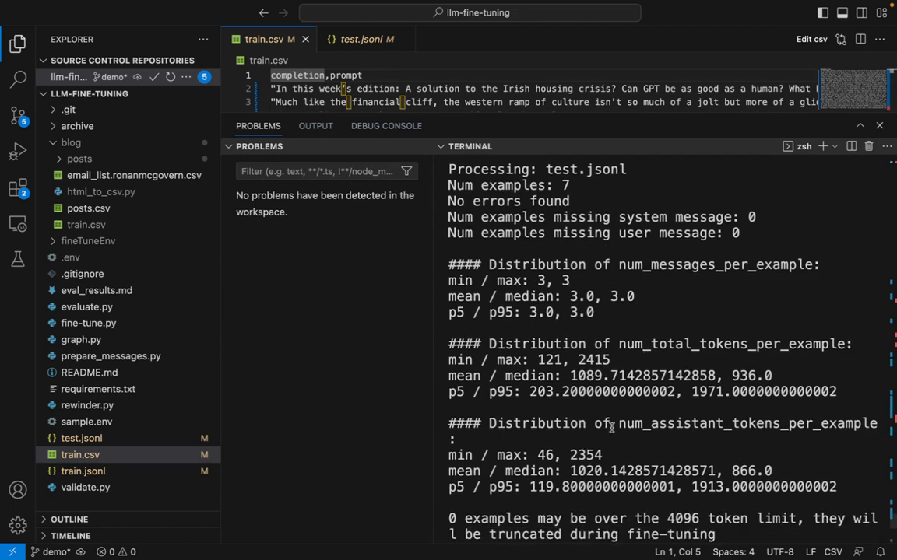
scroll("down", 3)
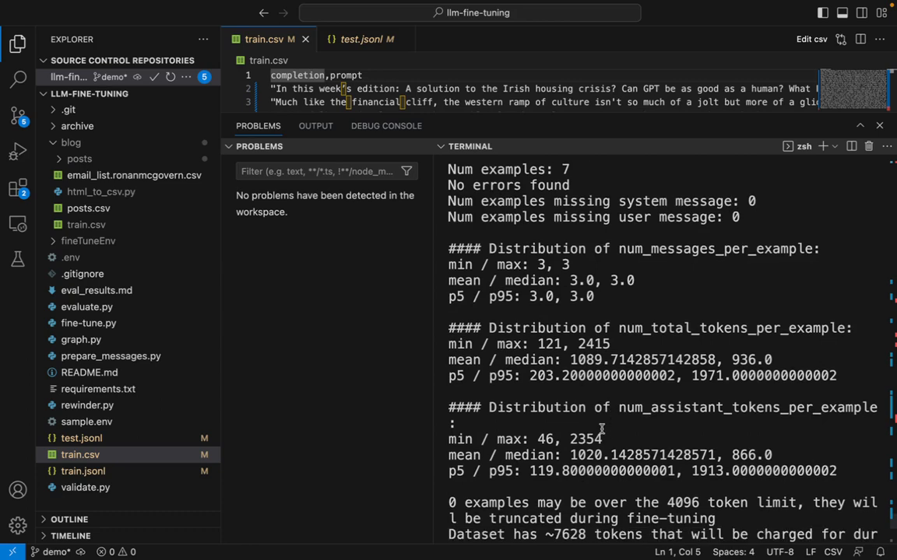
scroll("down", 3)
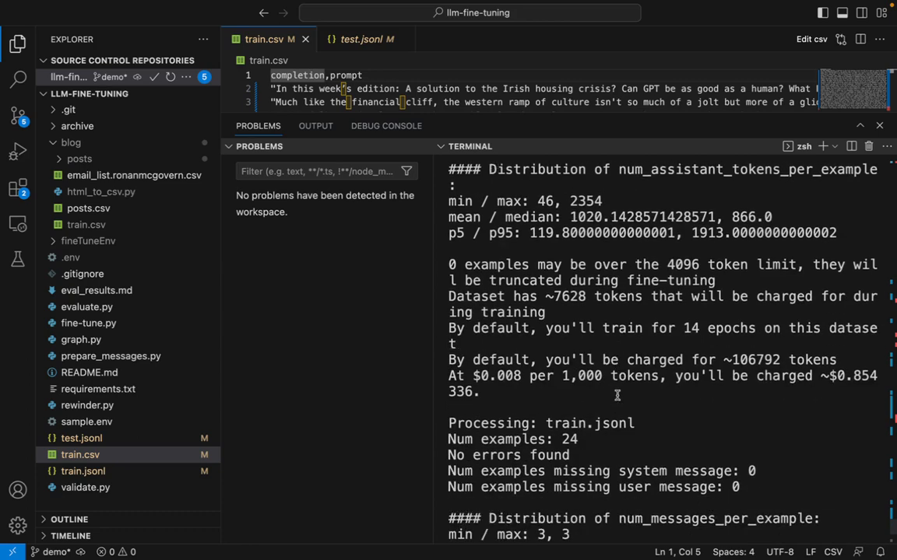
mouse_move(584, 308)
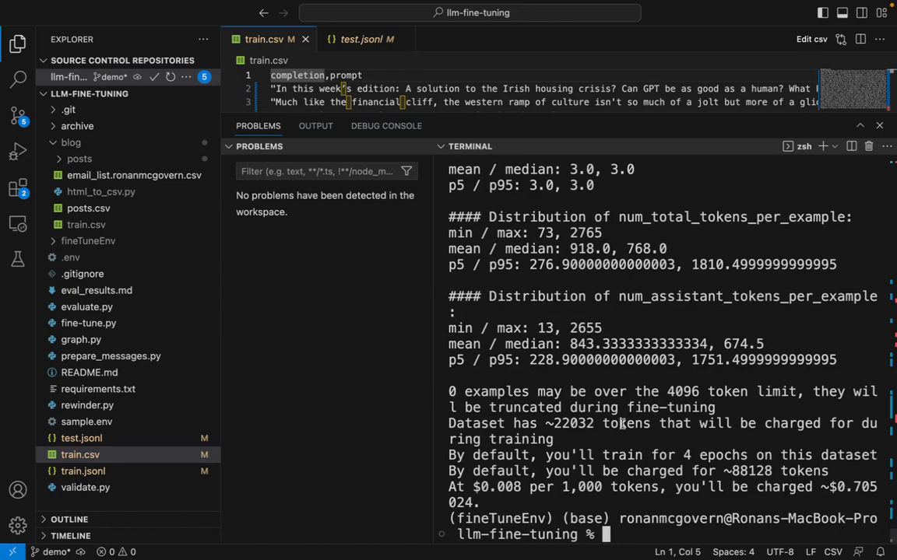
double_click(570, 424)
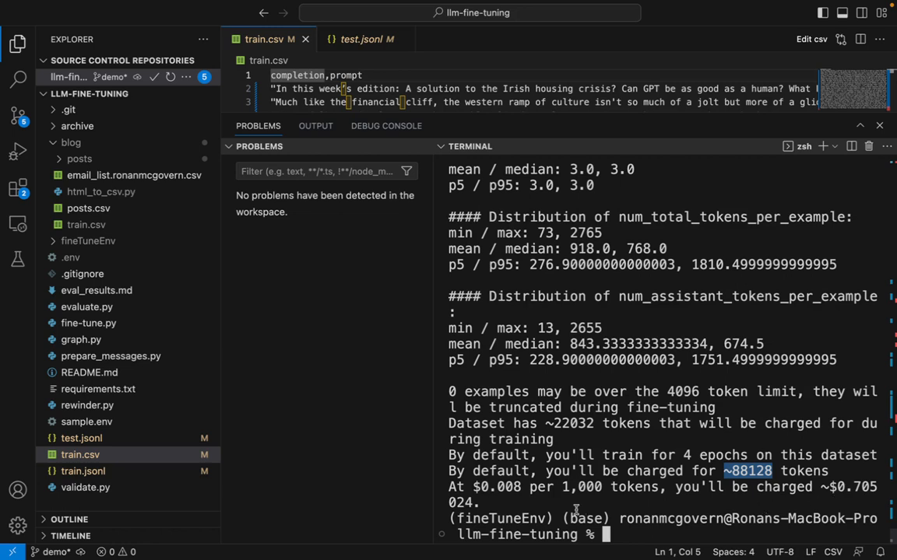
double_click(497, 487)
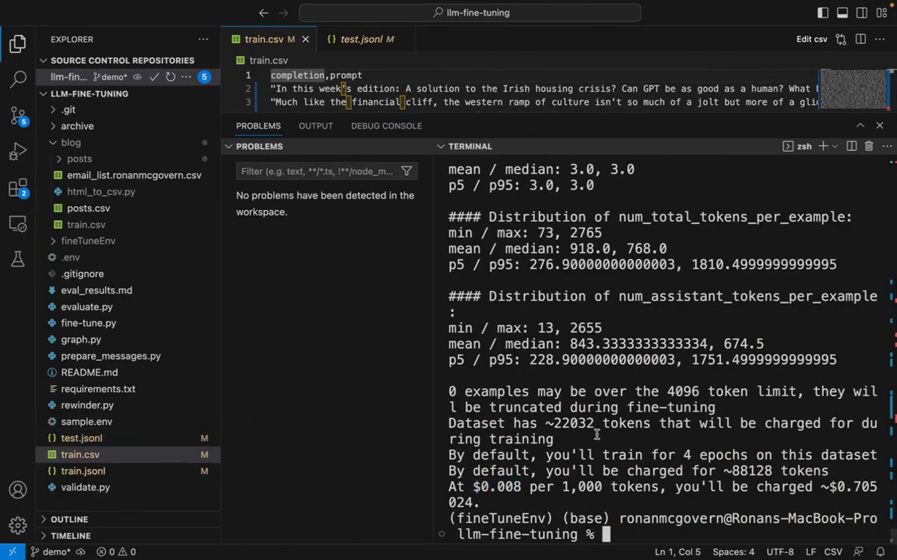
- Run fine-tune.py and choose option 1 to create a fine-tuning job
type("python f")
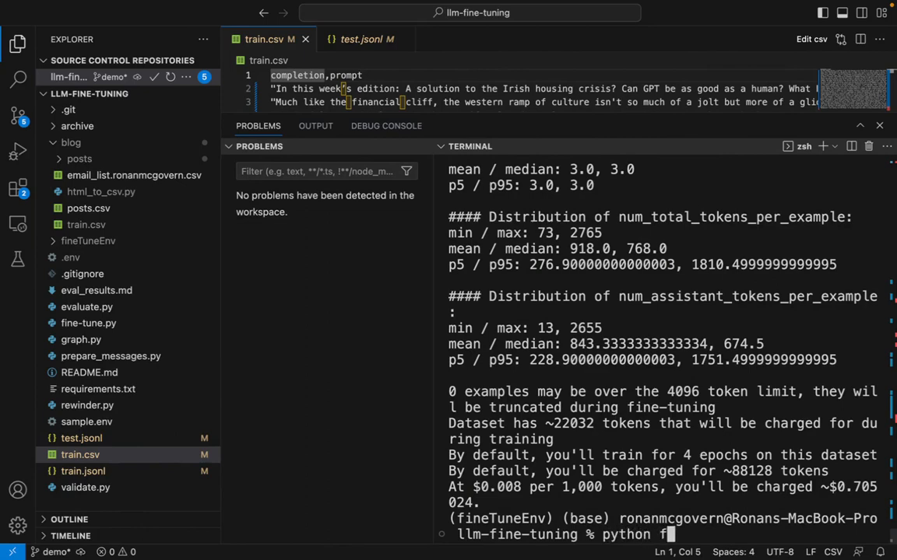
type("ine-tune.py")
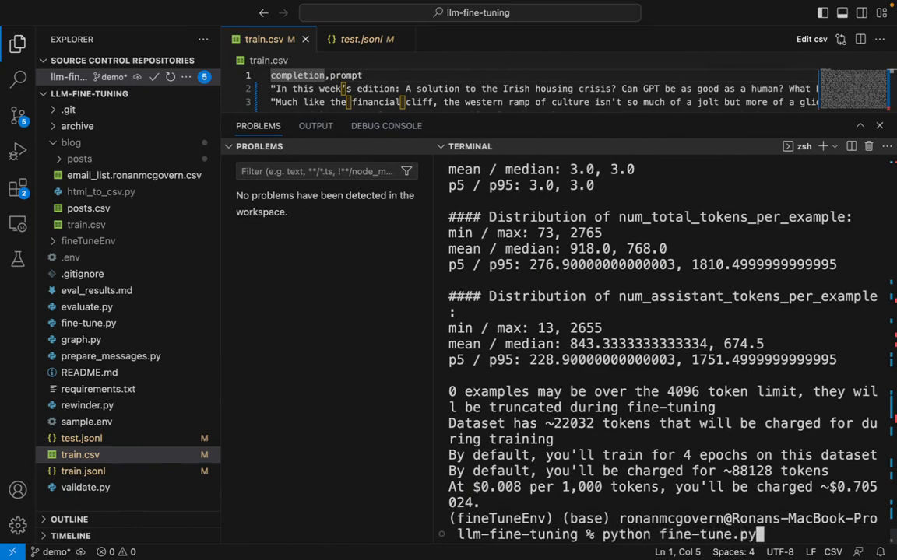
key("Return")
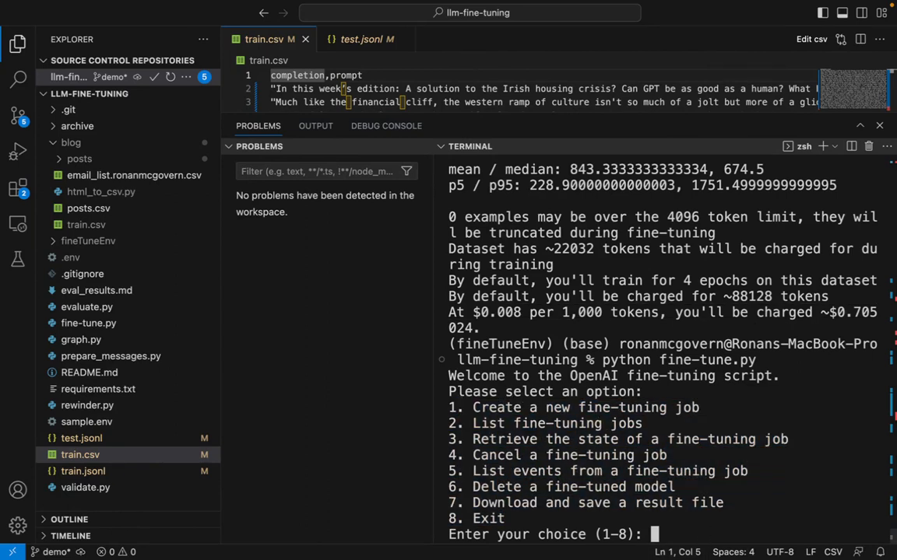
type("1")
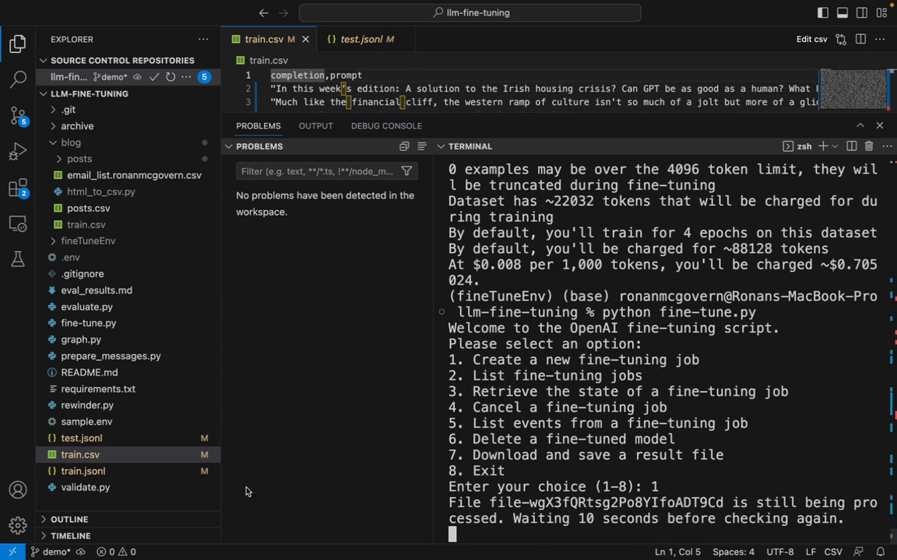
mouse_move(82, 438)
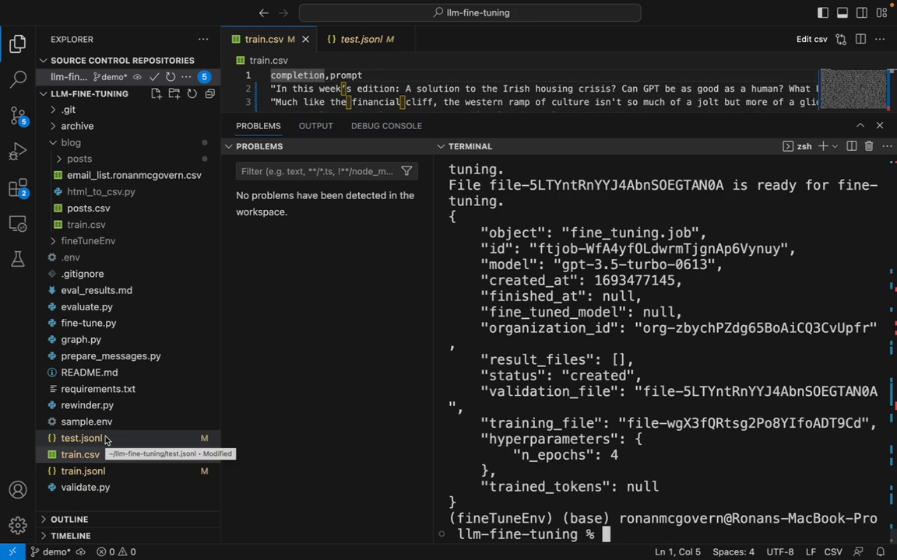
- Check the job details: 4 training epochs and a still-empty fine-tuned model
left_click(79, 454)
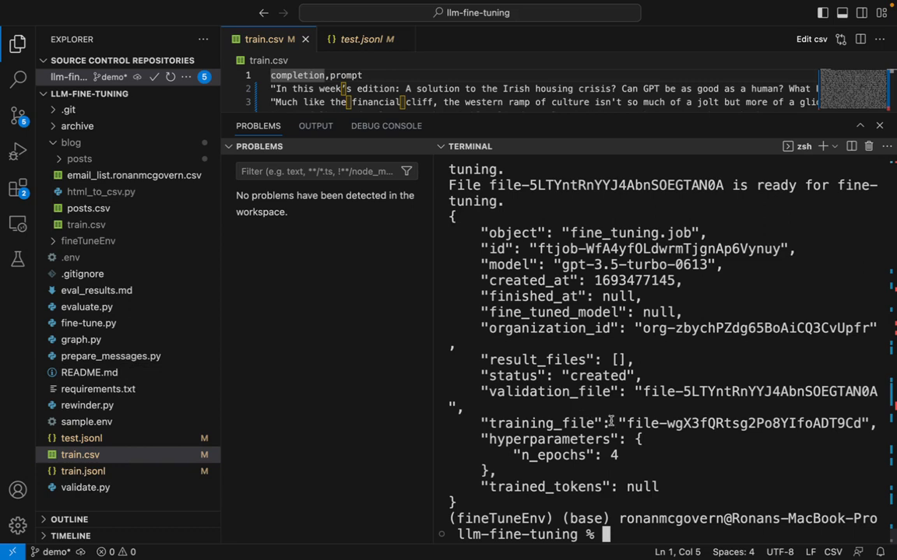
double_click(614, 455)
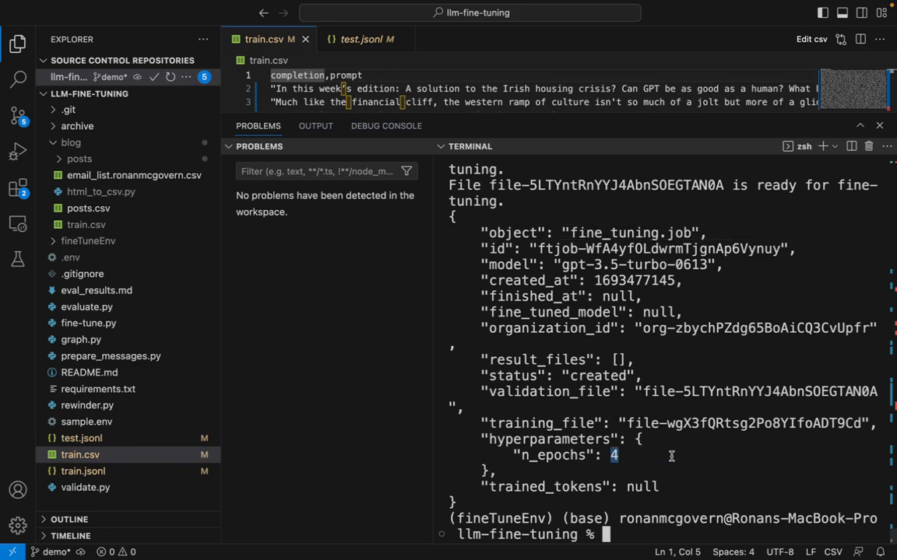
mouse_move(658, 312)
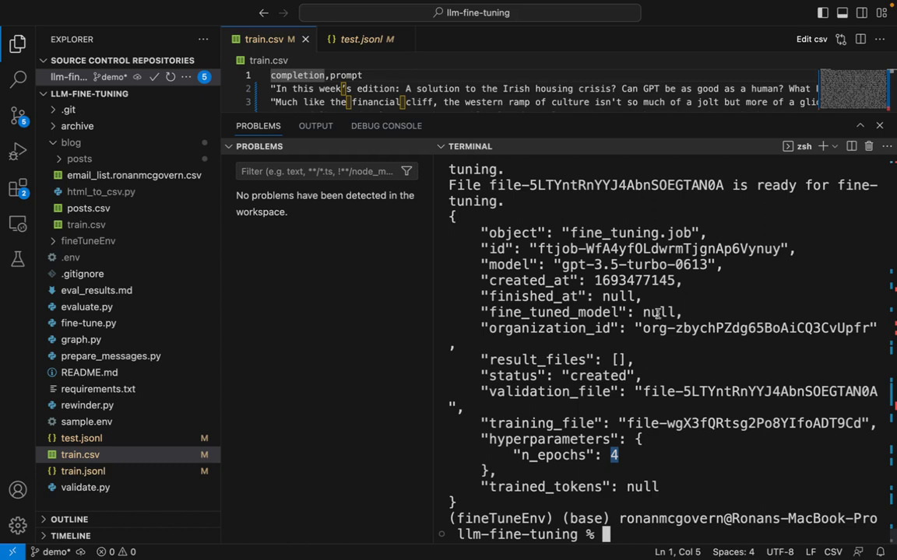
double_click(635, 264)
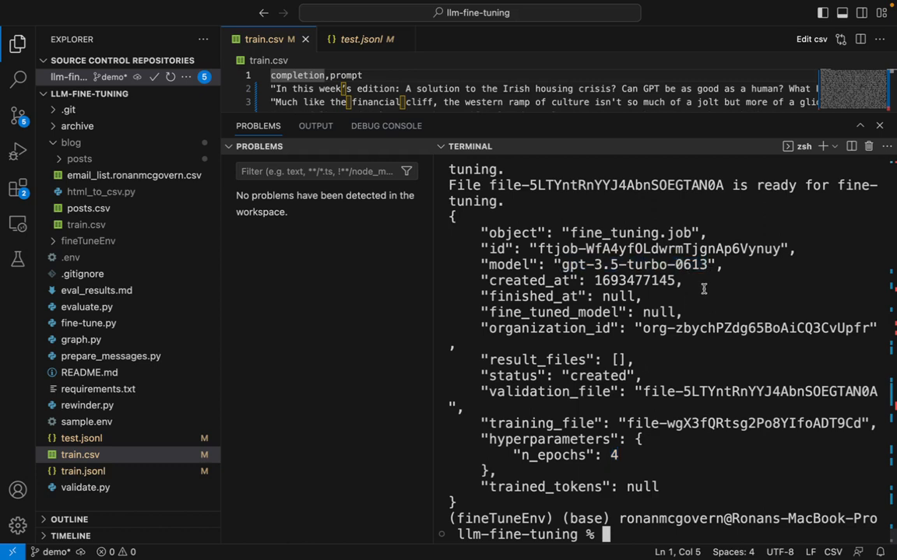
mouse_move(694, 475)
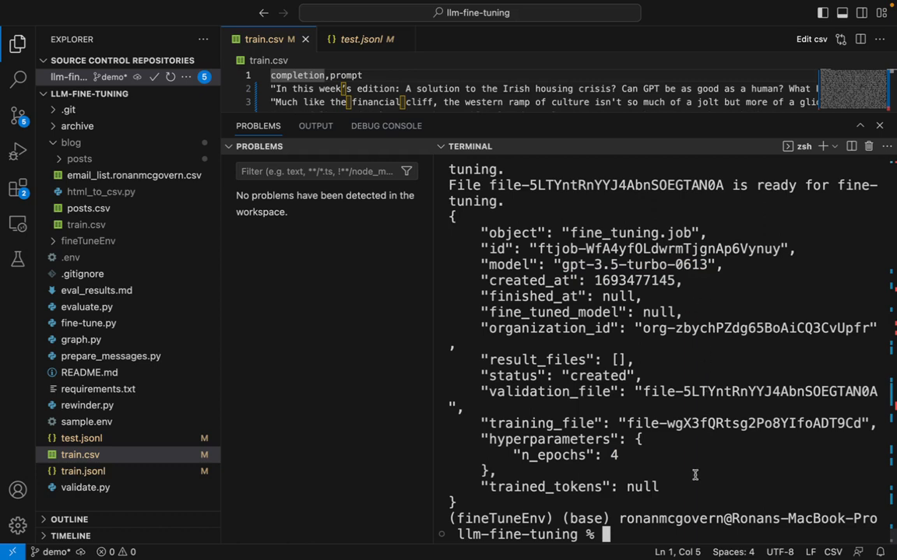
- Run fine-tune.py again to list jobs, showing the gpt-3.5-turbo job running
type("python fine-tune.py")
type("10")
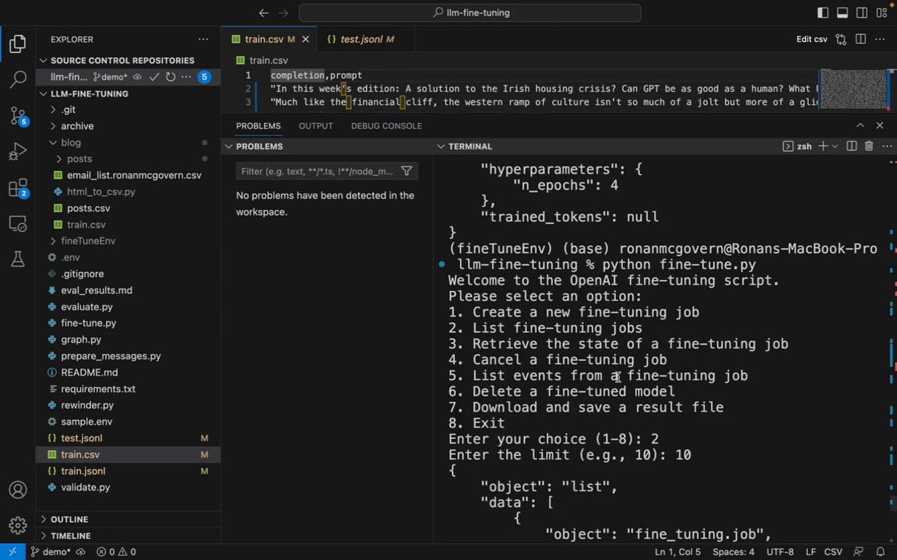
scroll("down", 3)
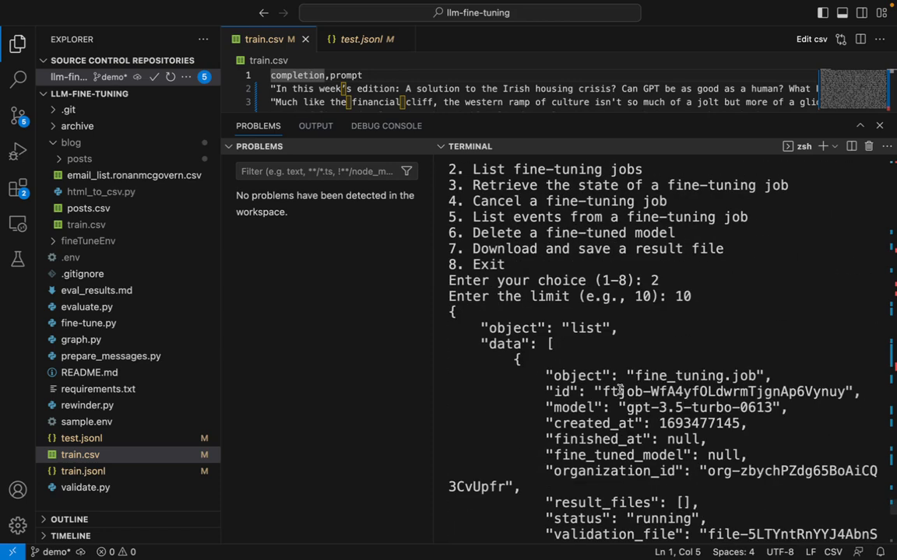
mouse_move(648, 352)
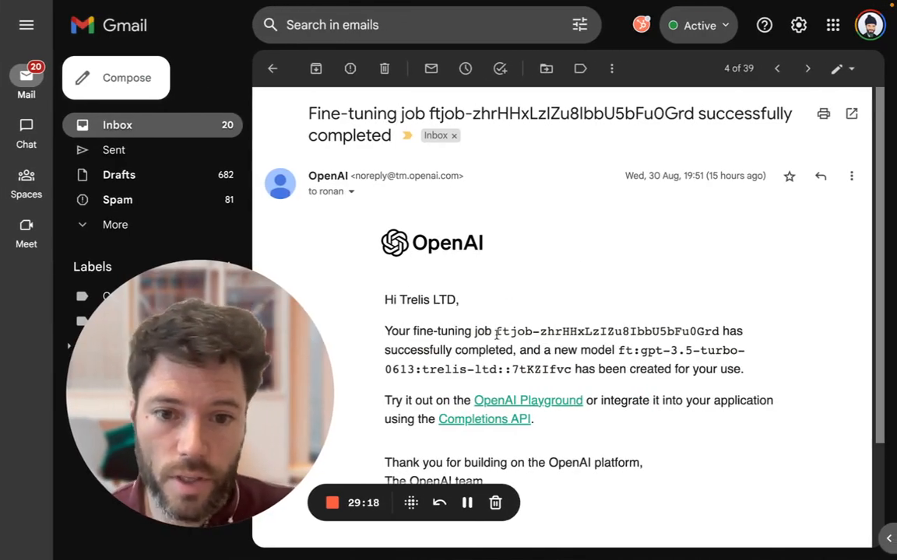
- Highlight the completed fine-tuning job ID in the OpenAI confirmation email
double_click(607, 330)
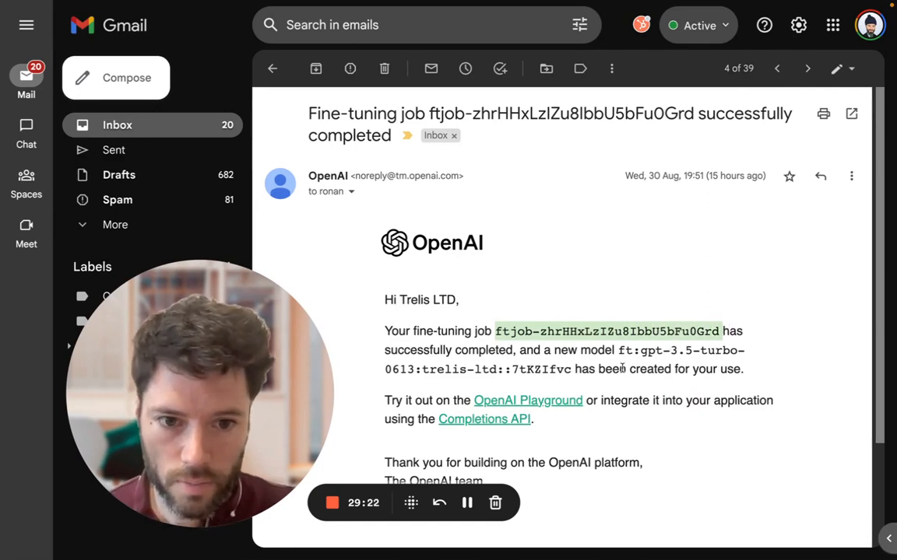
mouse_move(563, 285)
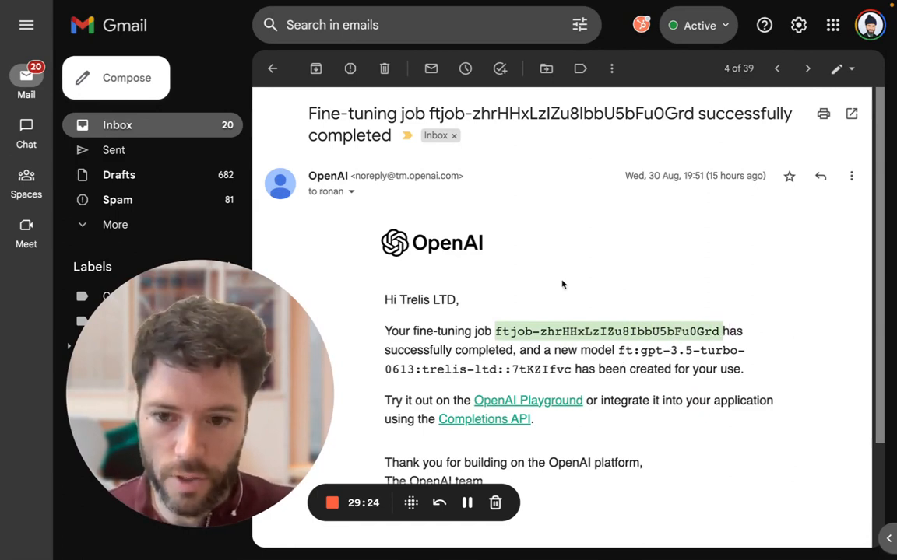
mouse_move(282, 299)
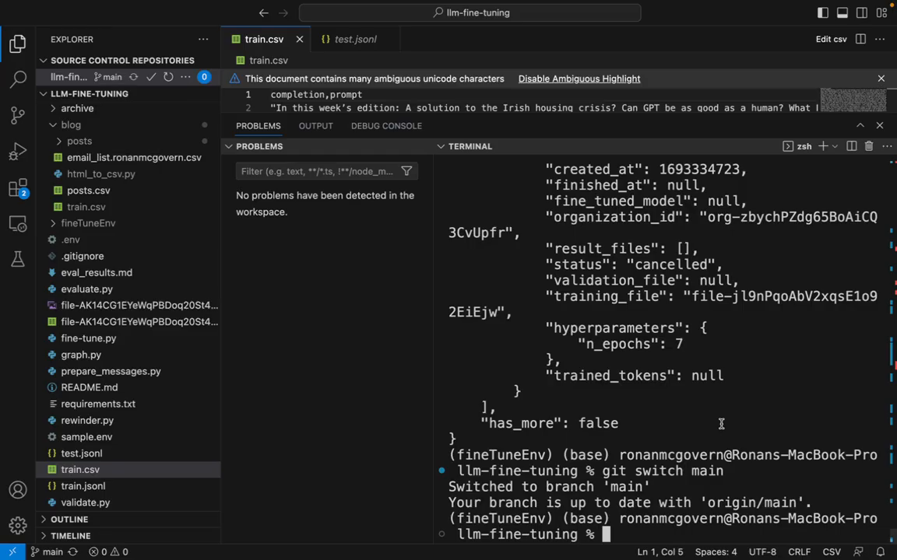
- Run fine-tune.py, choose option 3 and enter job ID ftjob-zhrHHxLzIZu8IbbU5bFu0Grd
type("python fine-tune.py")
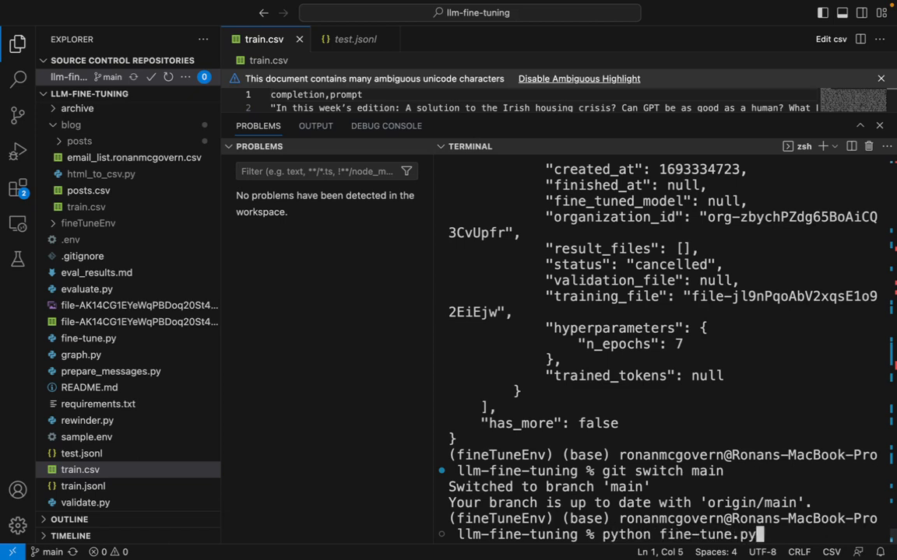
key("Return")
type("7")
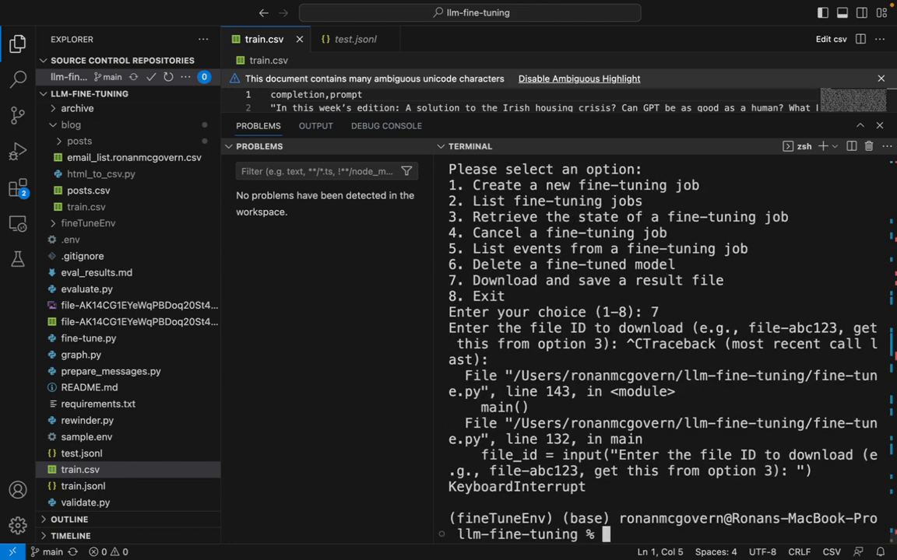
type("python fine-tune.py")
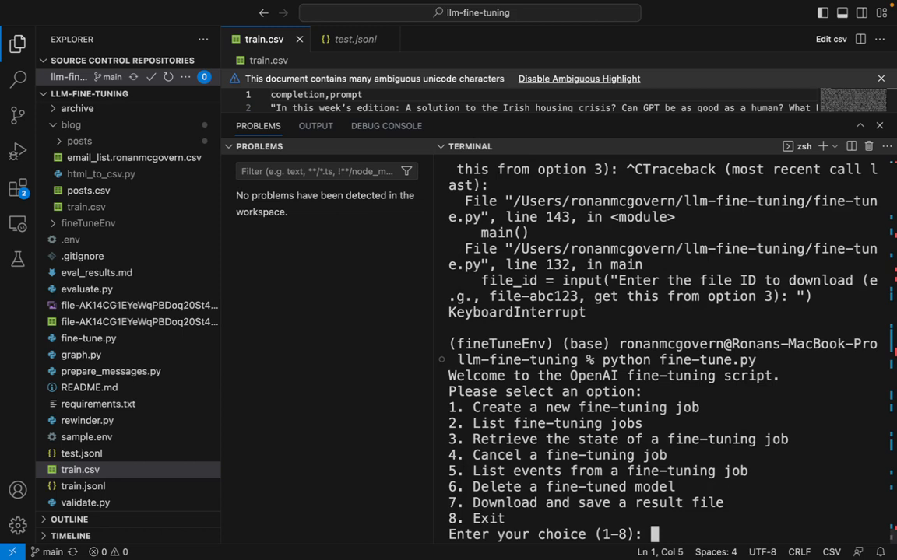
type("3")
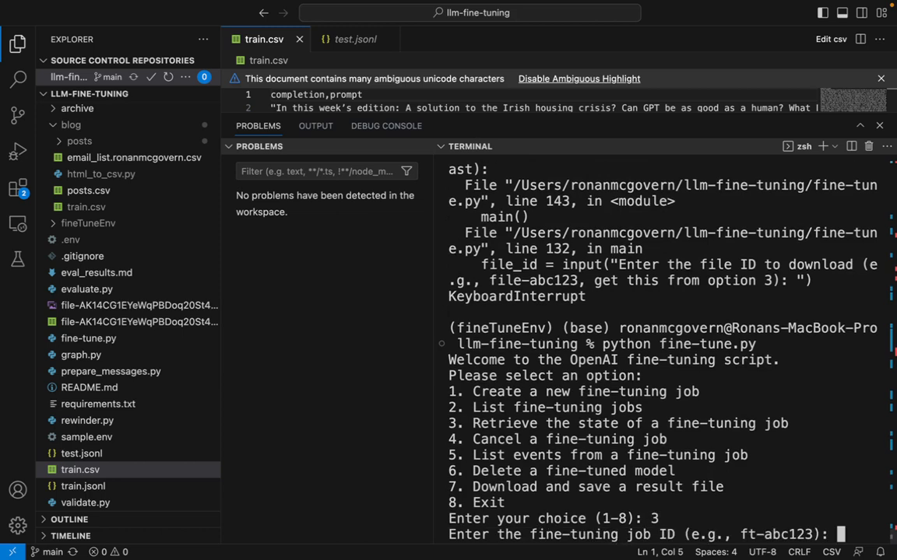
type("ftjob-zhrHHxLzIZu8IbbU5bFu0Grd")
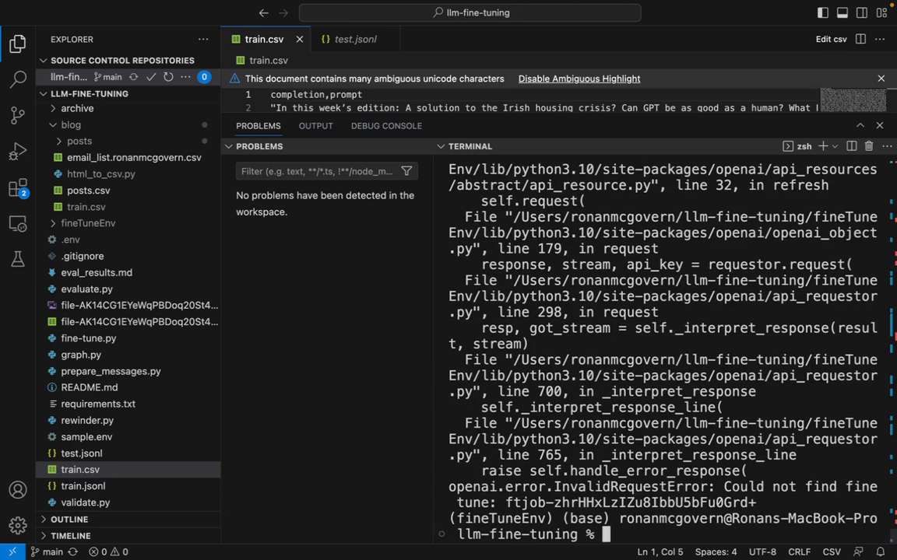
- Rerun fine-tune.py with option 3 and submit the job ID to show its succeeded status
type("python fine-tune.py")
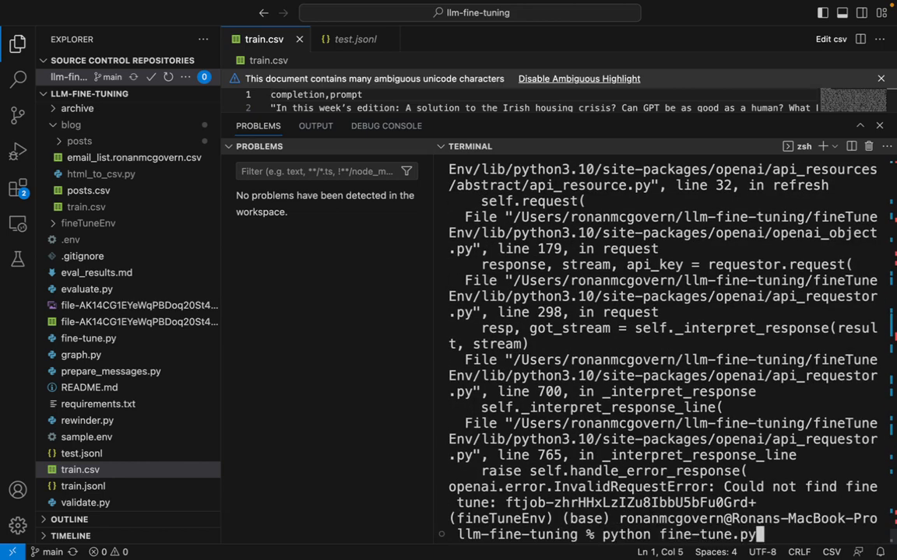
key("Return")
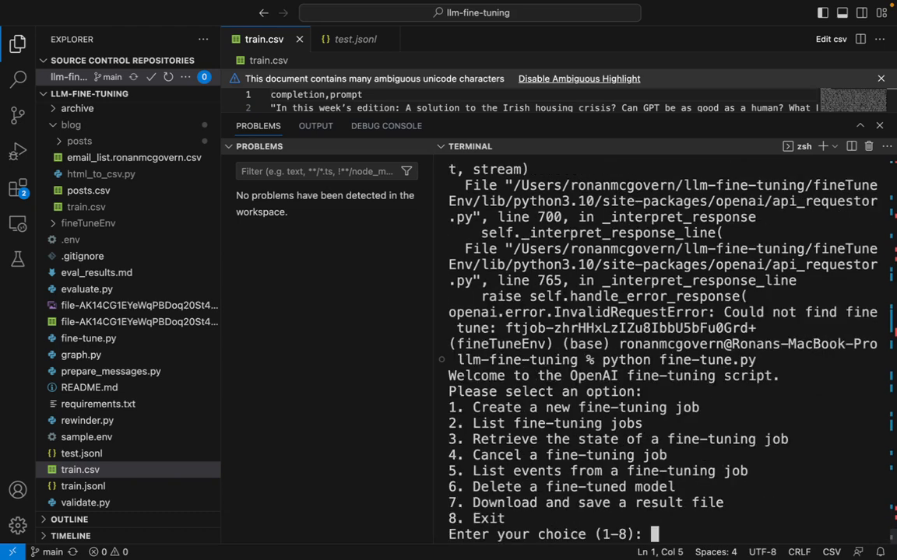
type("3")
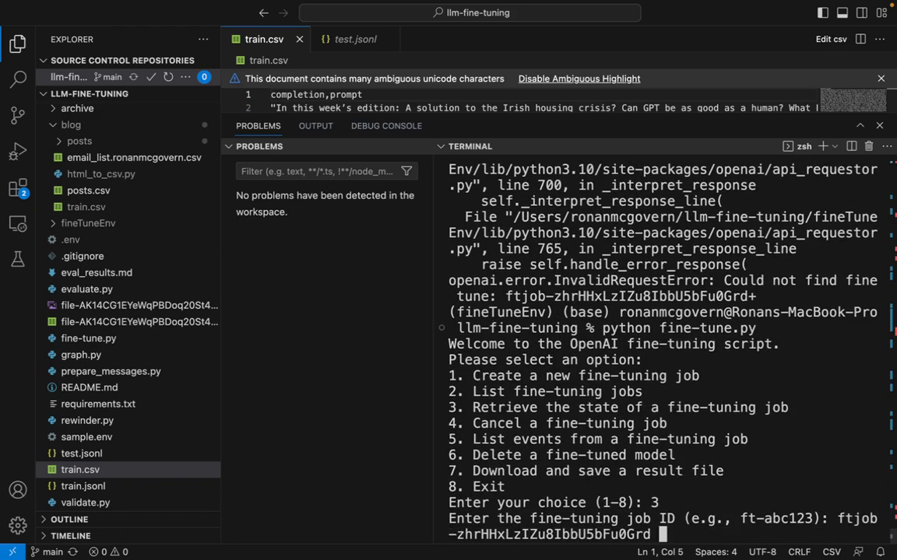
key("Return")
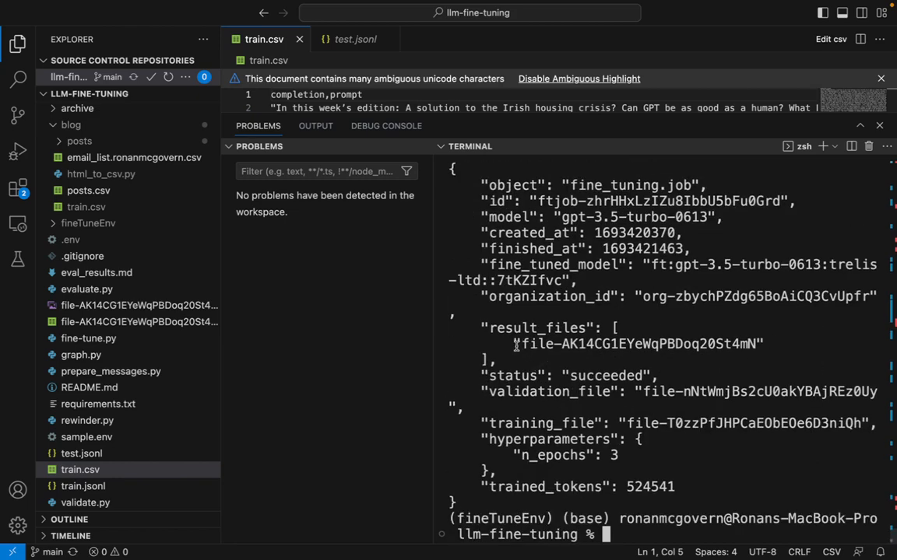
- Copy result file ID file-AK14CG1EYeWqPBDoq20St4mN and download it via fine-tune.py
double_click(638, 343)
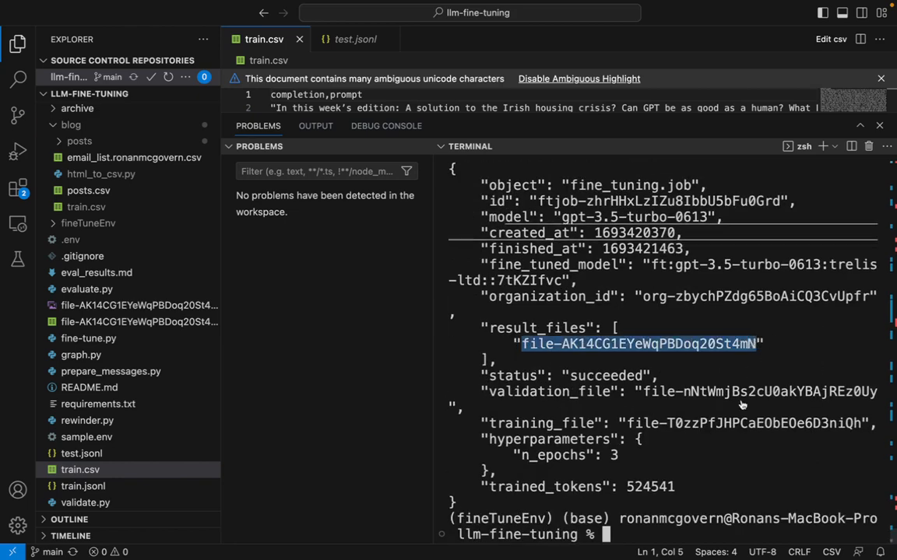
mouse_move(686, 466)
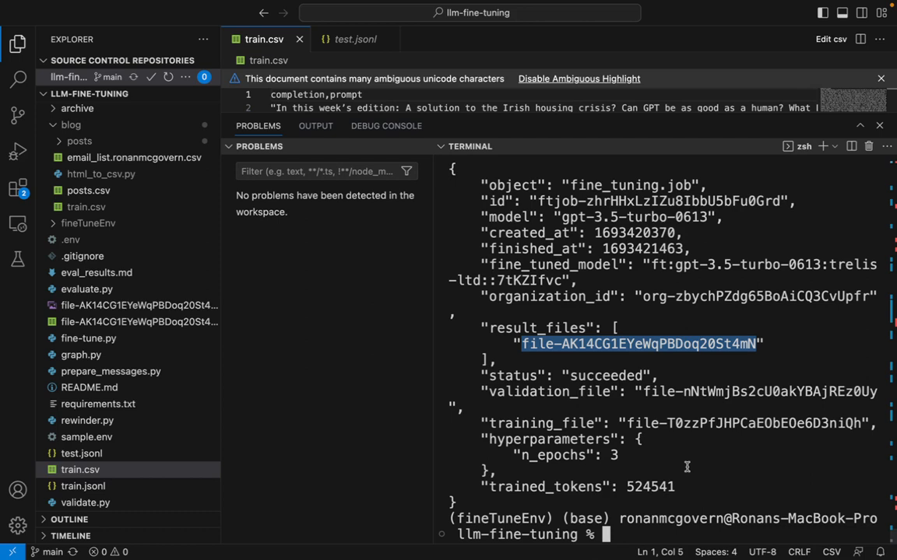
type("python fine-tune.py")
type("7")
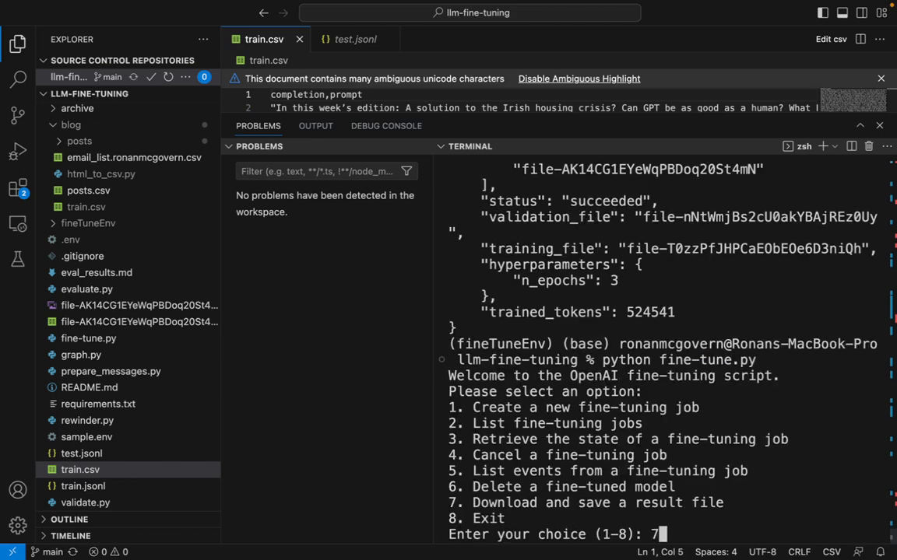
key("Return")
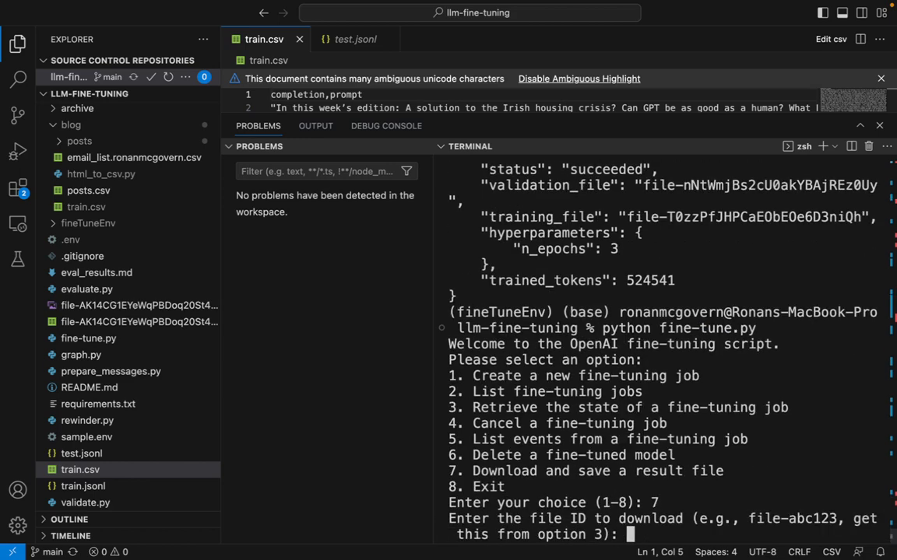
type("file-AK14CG1EYeWqPBDoq20St4mN")
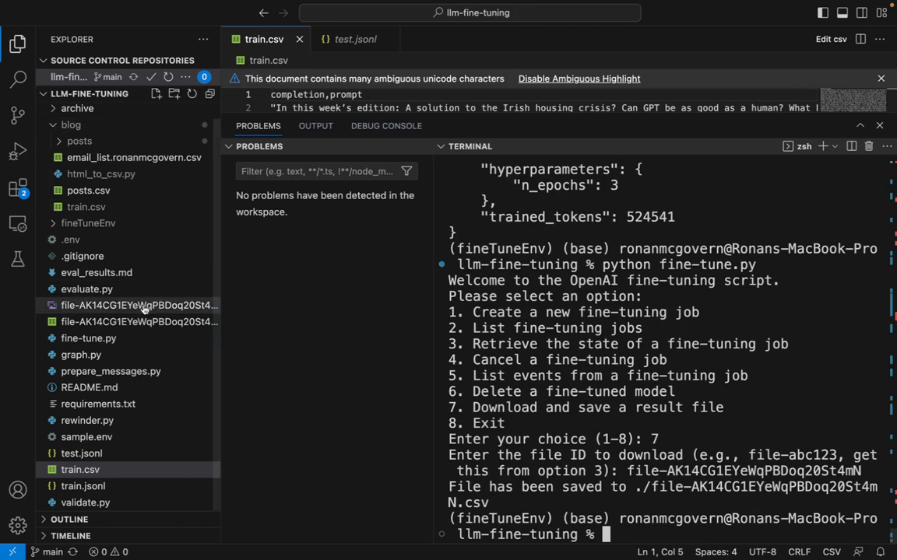
mouse_move(120, 330)
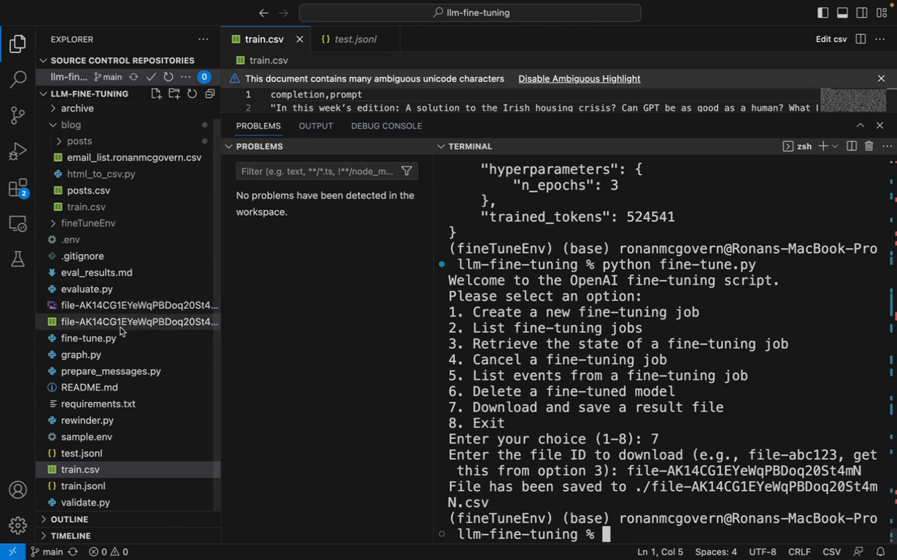
mouse_move(120, 330)
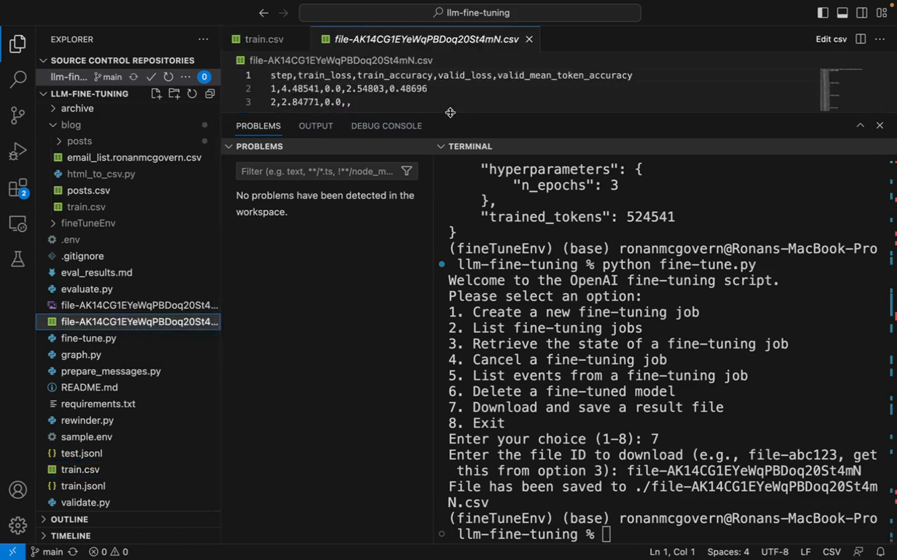
- Expand the results CSV view and run graph.py with file-AK14CG1EYeWqPBDoq20St4mN
left_click_drag(450, 126, 450, 332)
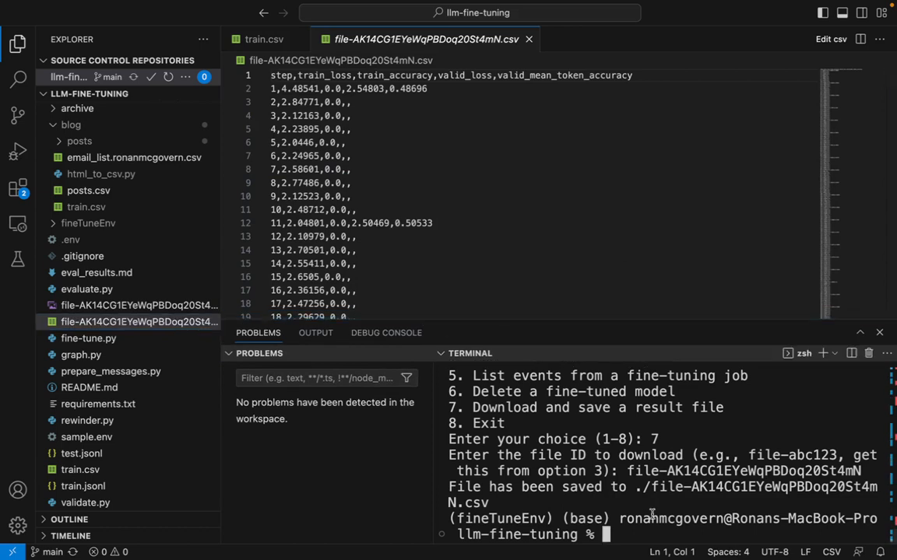
type("python graph")
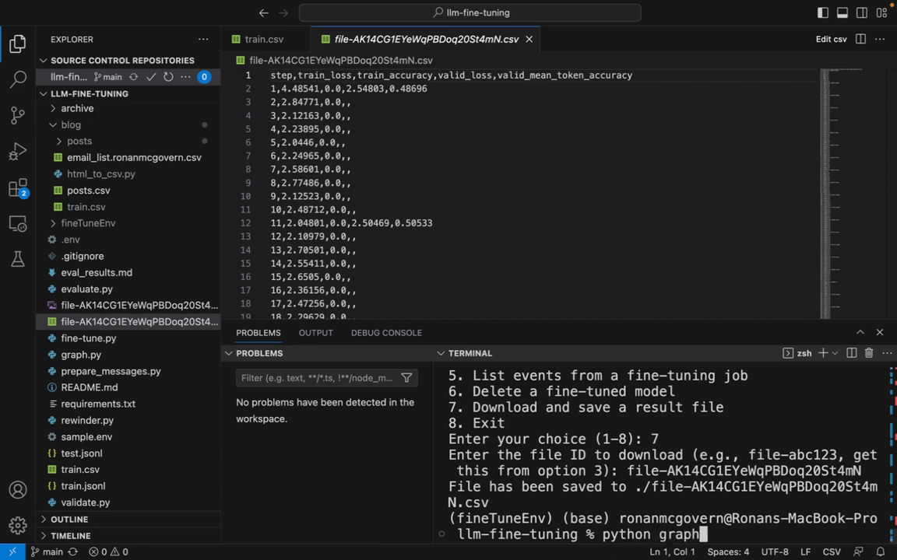
key("Return")
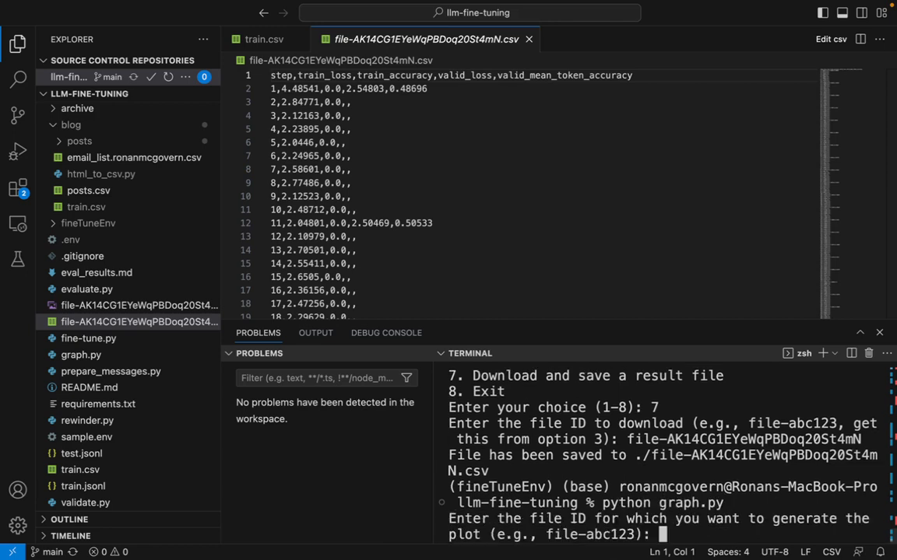
type("file-AK14CG1EYeWqPBDoq20St4mN")
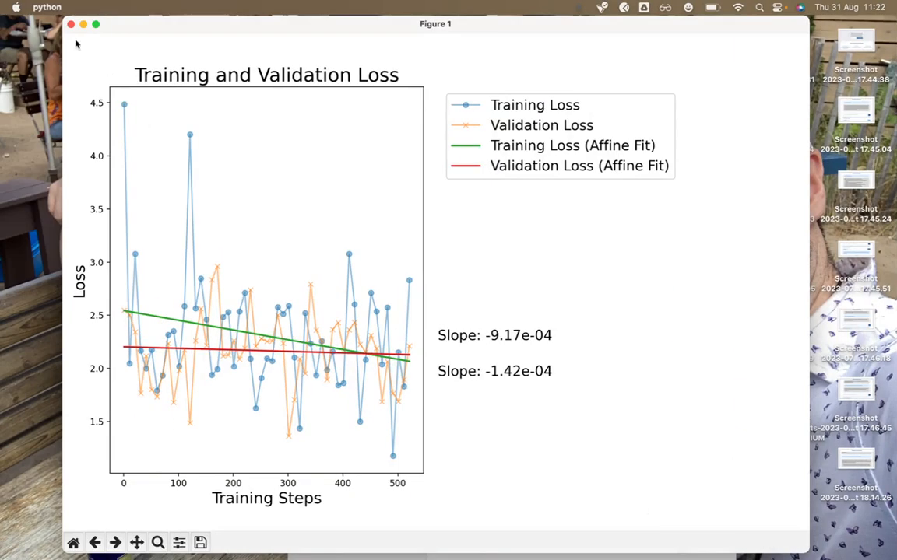
- Inspect the loss plot showing training slope -9.17e-04 and validation slope -1.42e-04
left_click(96, 24)
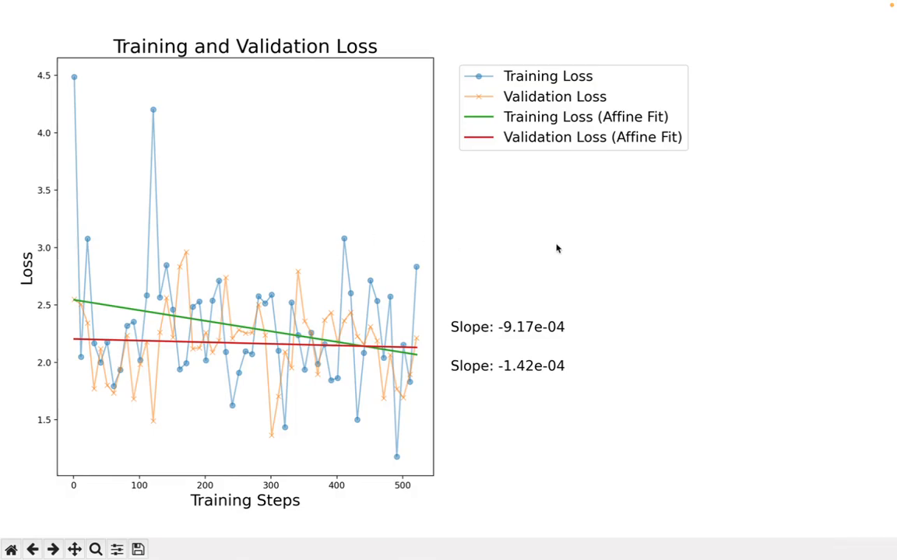
mouse_move(73, 84)
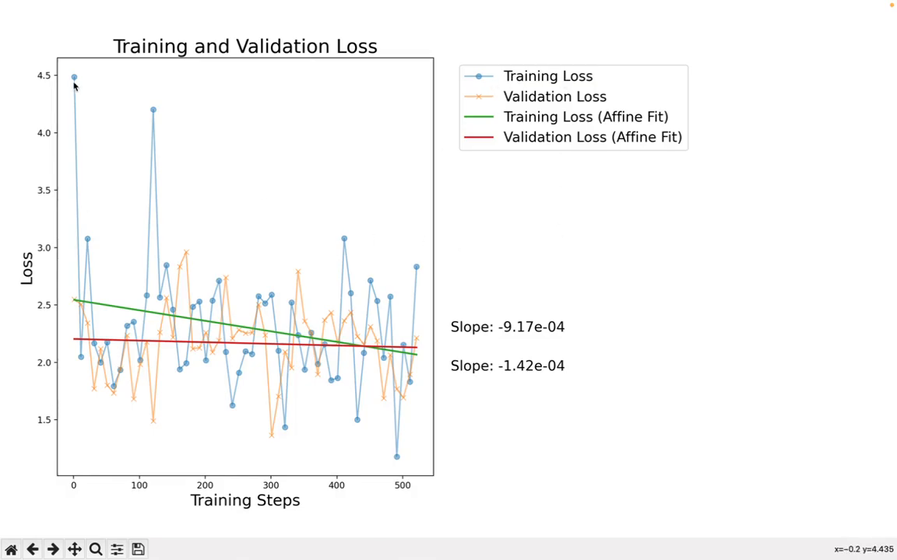
mouse_move(298, 362)
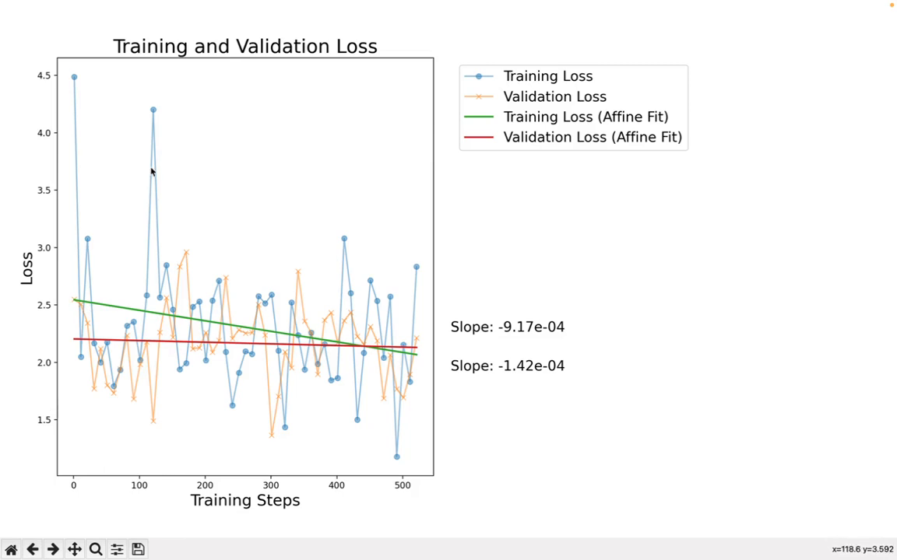
mouse_move(108, 281)
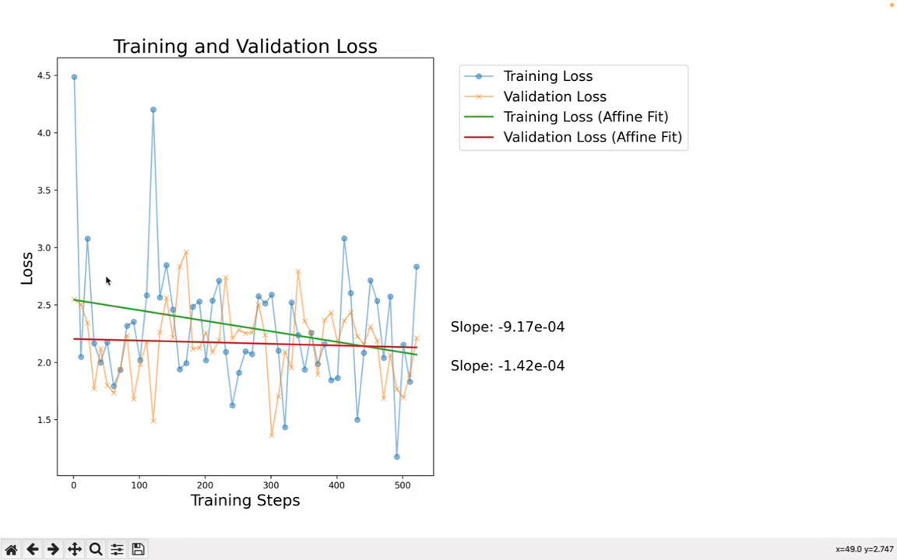
mouse_move(81, 360)
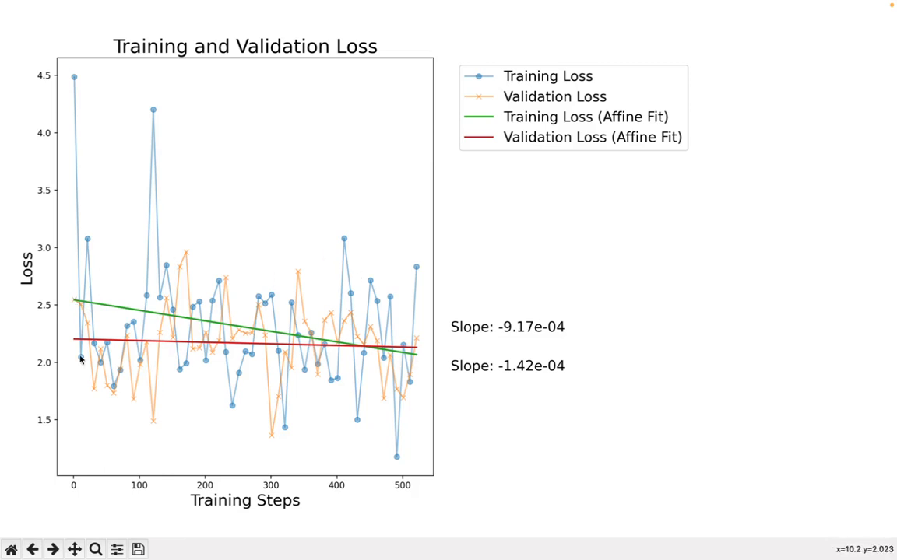
mouse_move(488, 255)
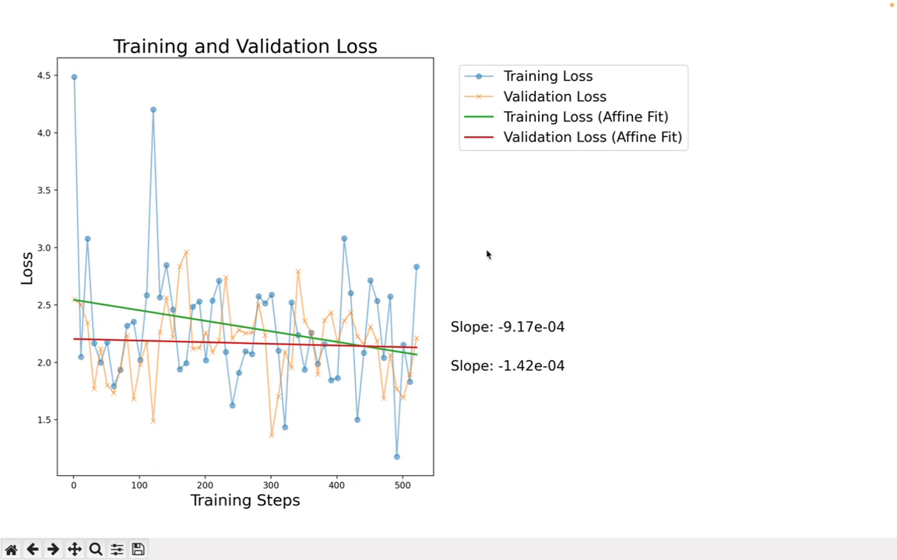
mouse_move(513, 375)
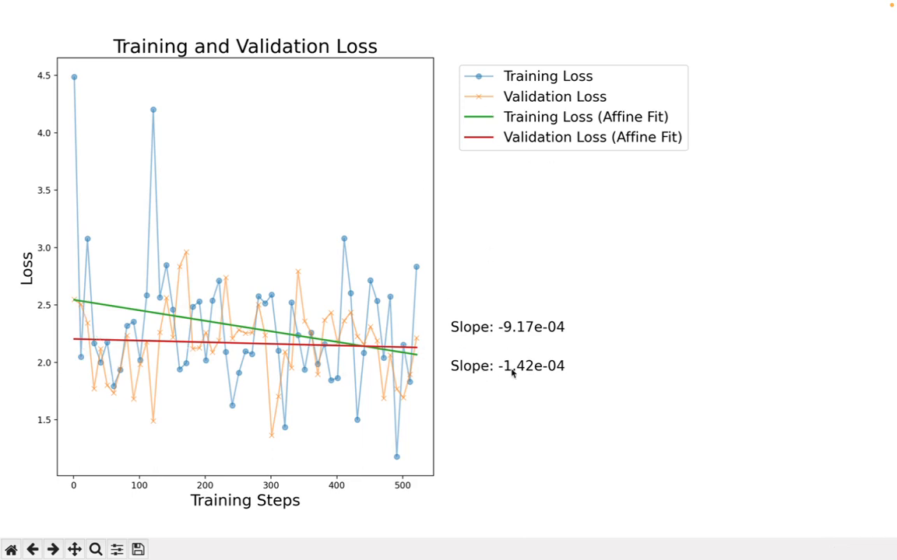
mouse_move(173, 404)
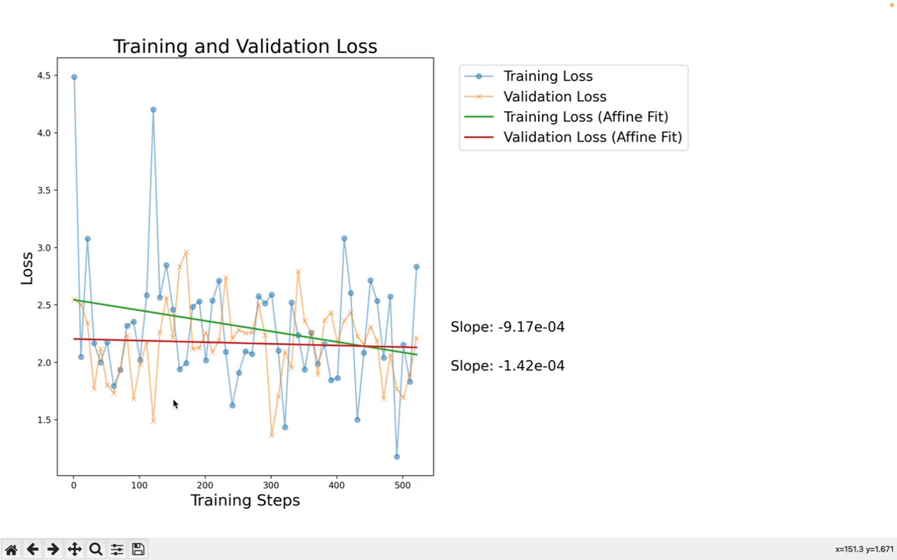
mouse_move(201, 409)
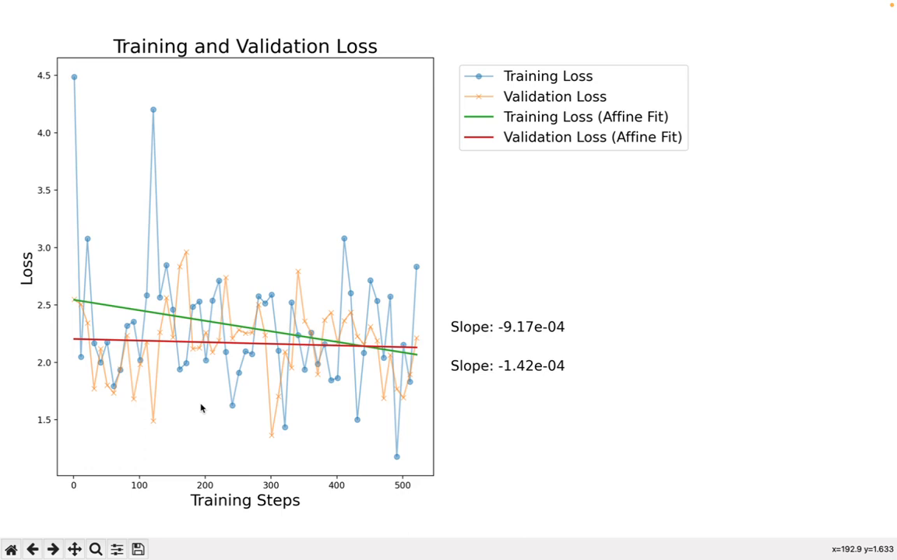
mouse_move(236, 348)
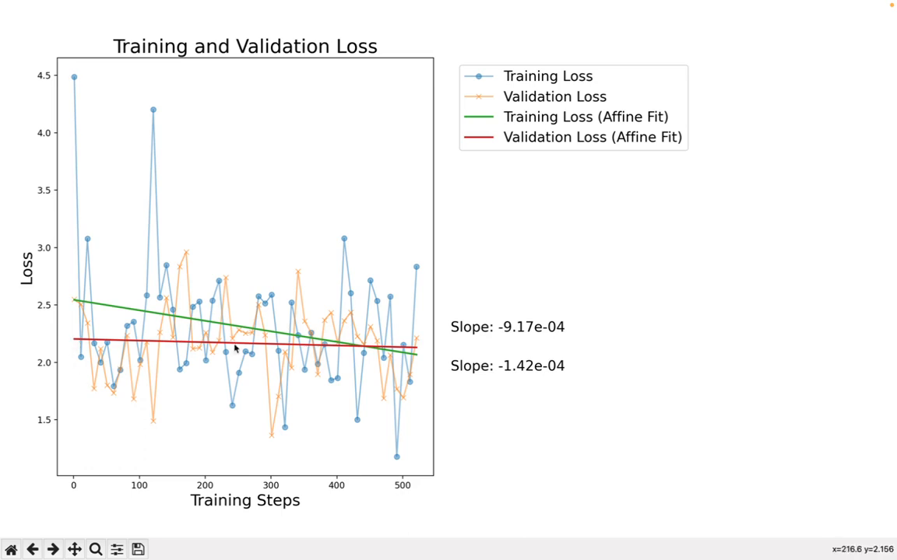
mouse_move(412, 355)
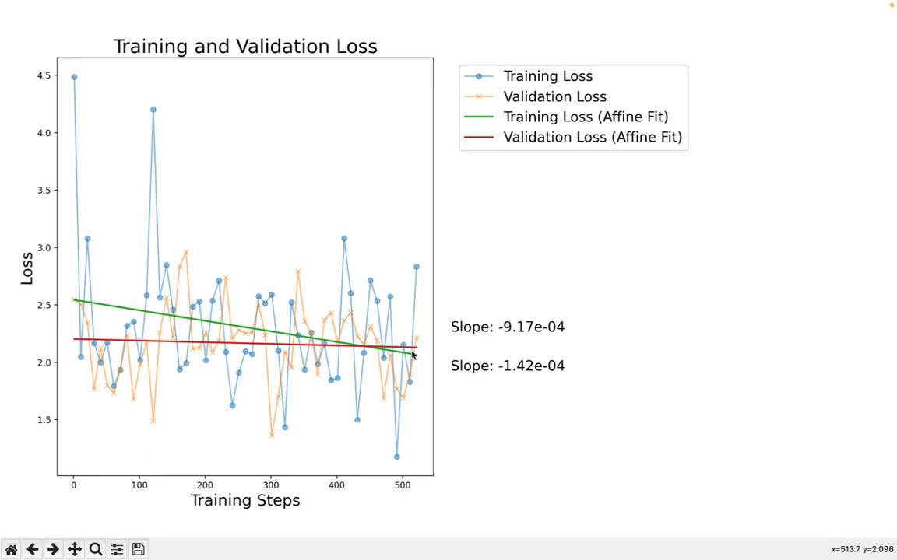
mouse_move(304, 415)
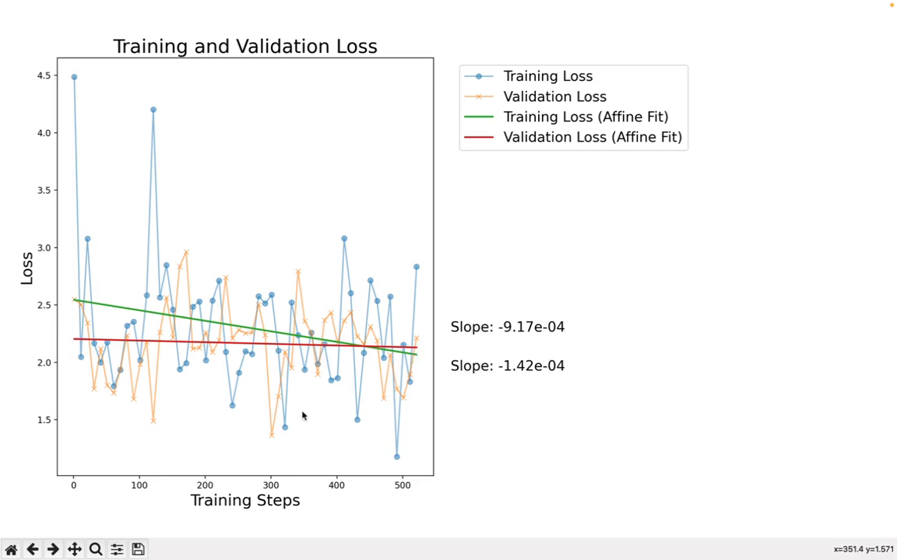
mouse_move(292, 416)
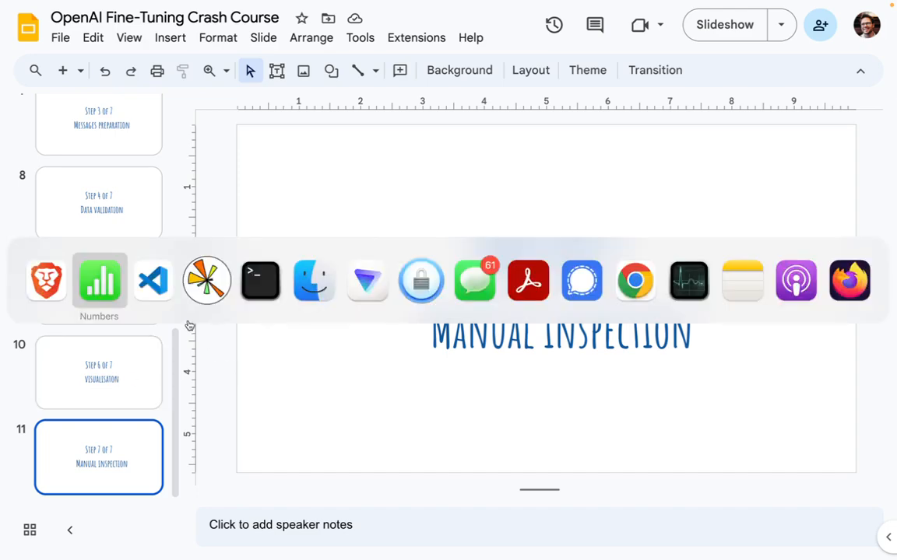
- Return to Visual Studio Code from the Dock
left_click(153, 280)
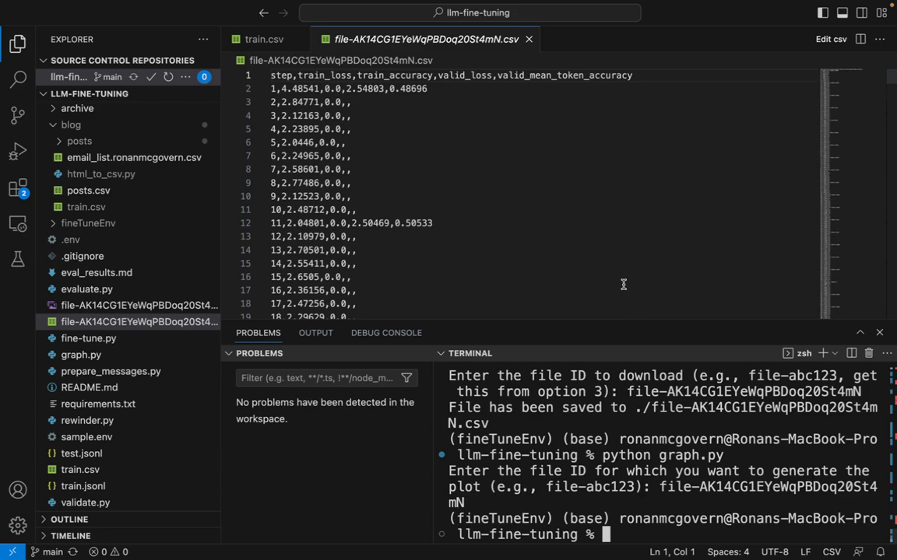
- Run the evaluation script in the terminal to write eval_results.md
type("python")
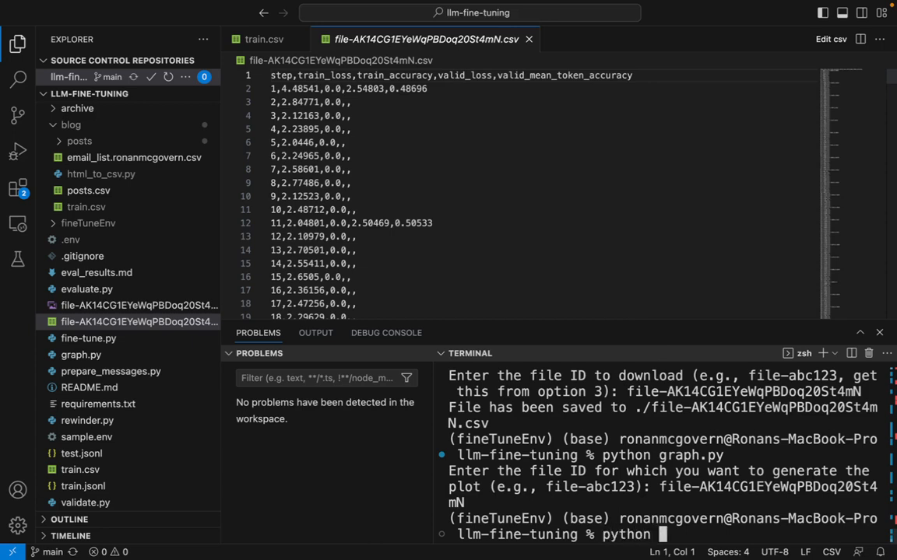
type("eval_result")
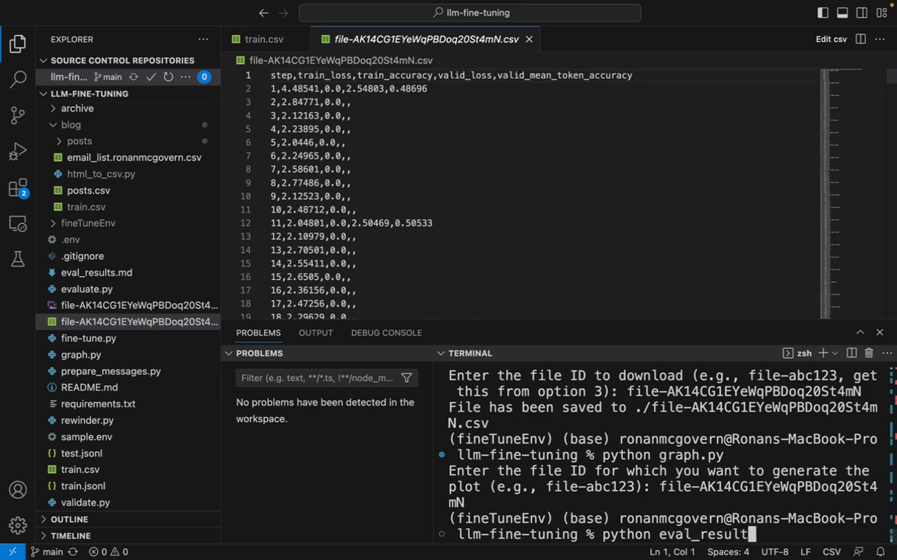
key("Return")
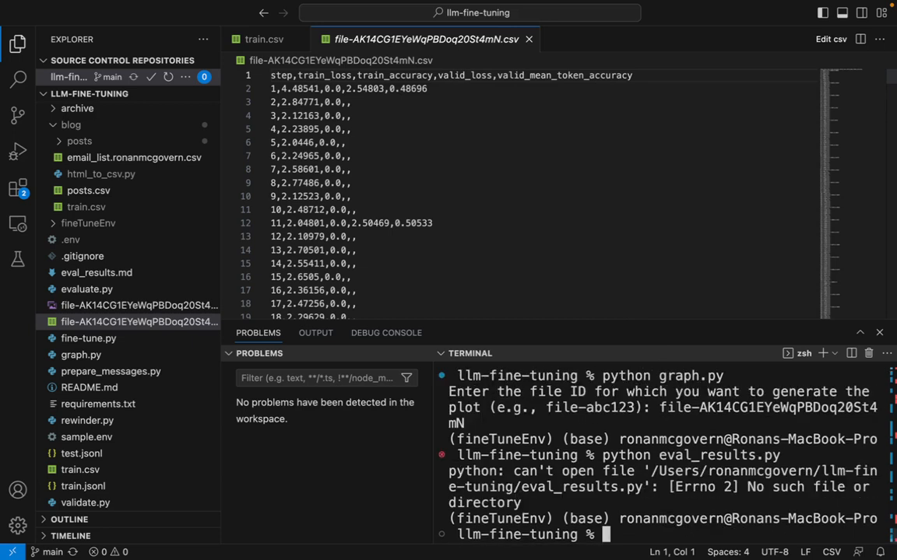
type("python eval_results.py")
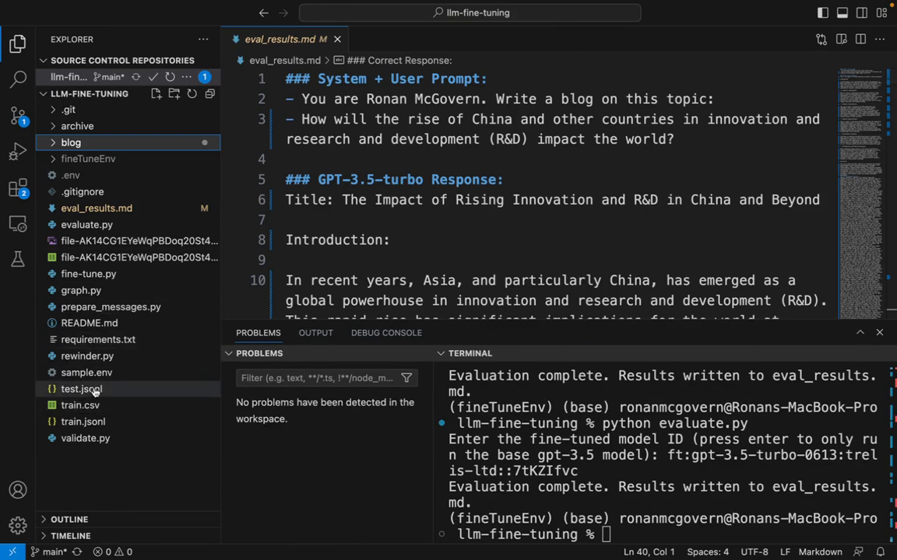
left_click(81, 389)
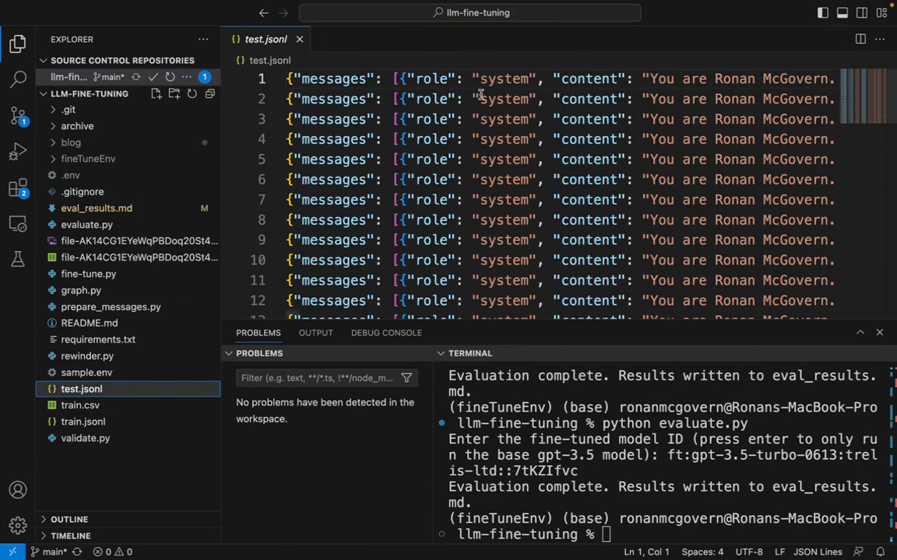
scroll("right", 3)
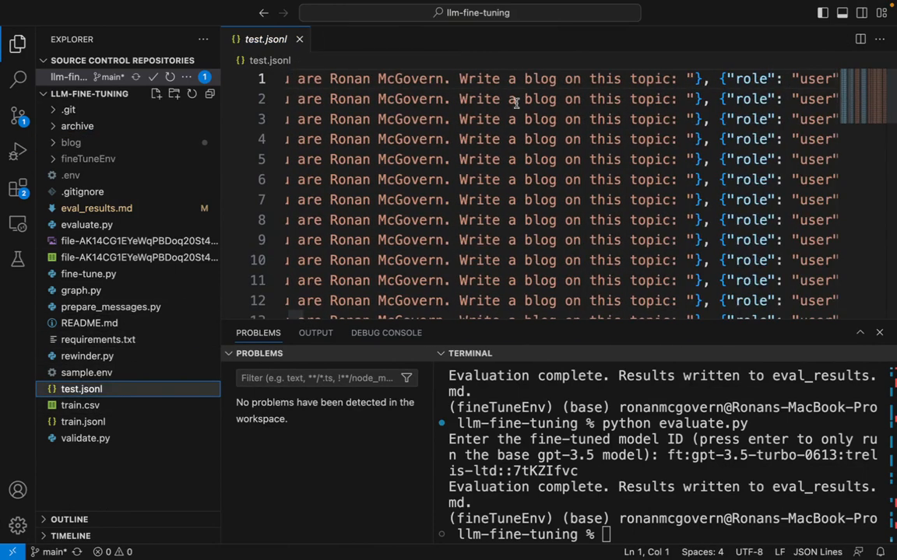
scroll("right", 3)
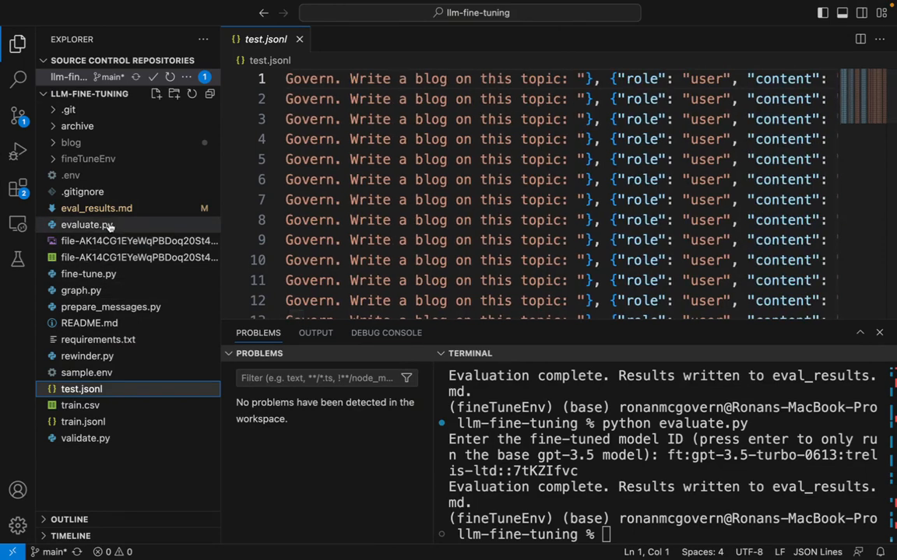
left_click(97, 208)
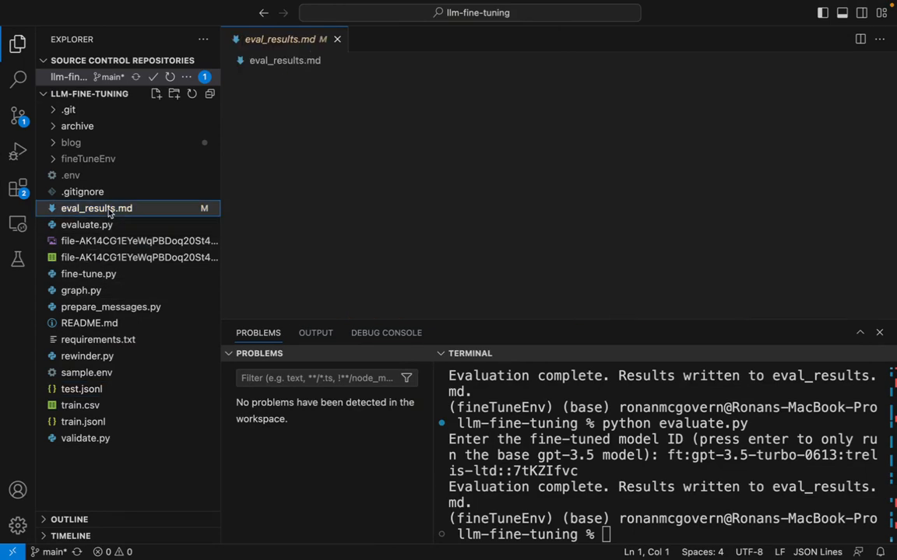
left_click(96, 208)
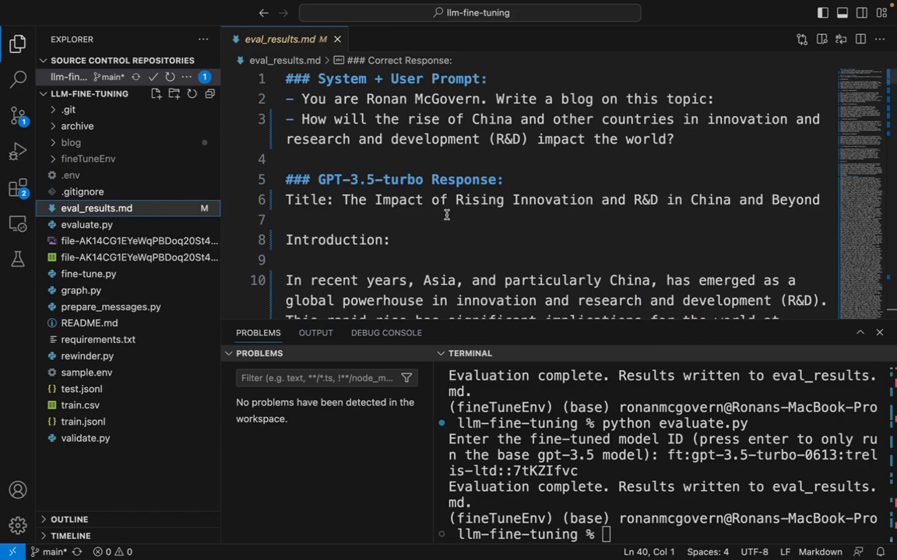
mouse_move(448, 234)
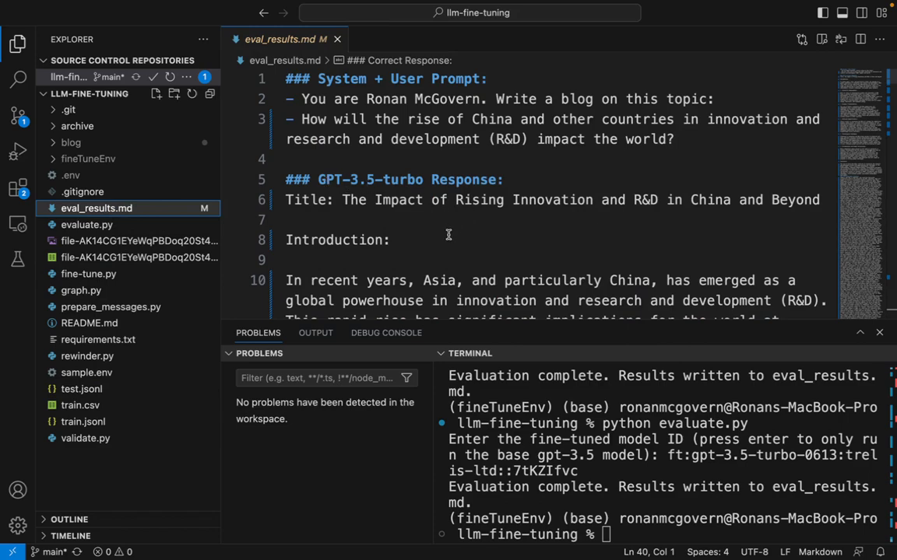
scroll("down", 3)
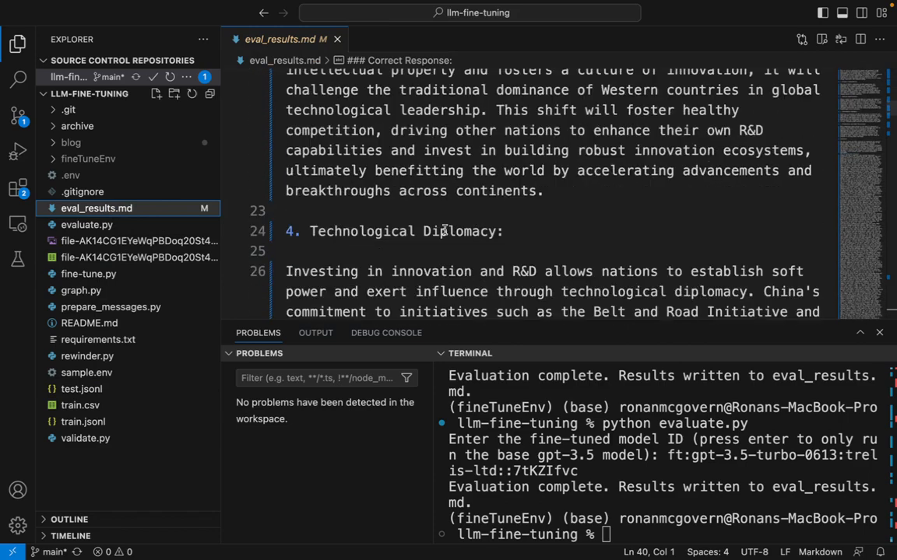
scroll("down", 3)
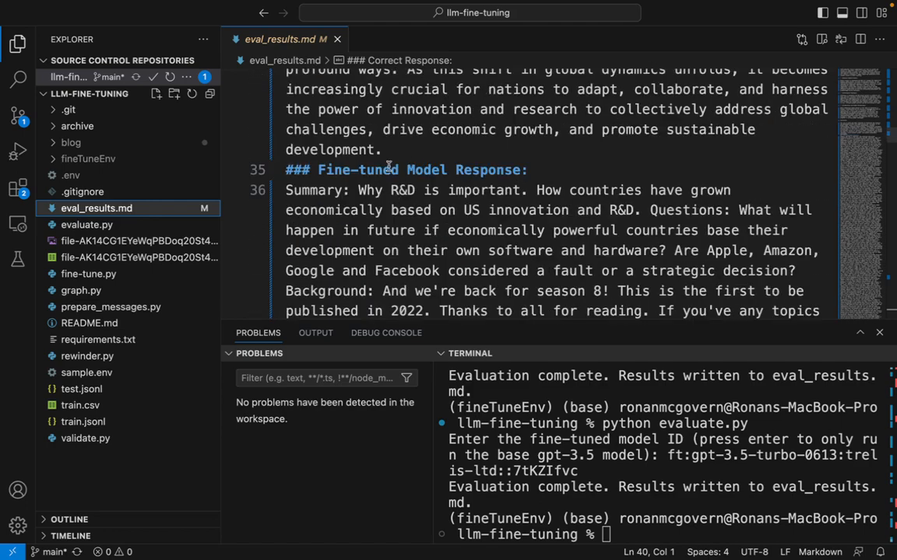
scroll("down", 3)
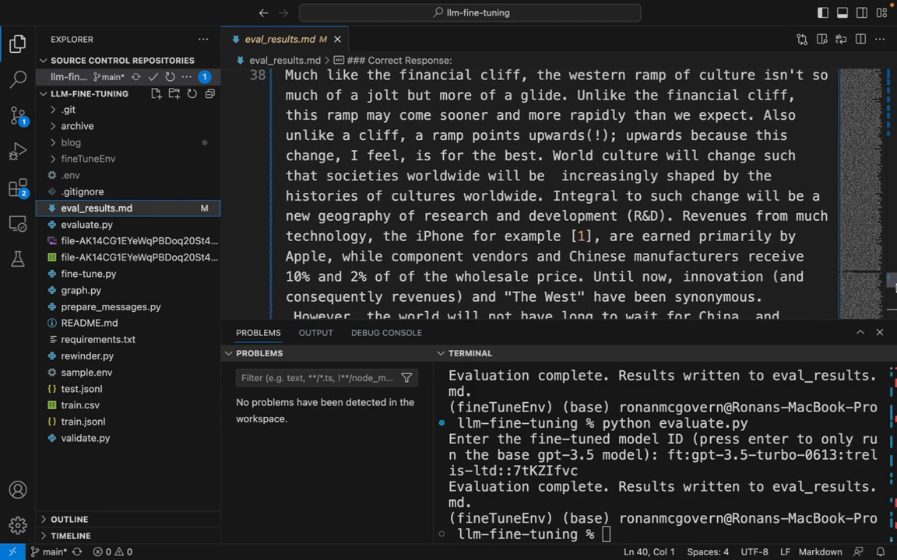
scroll("up", 3)
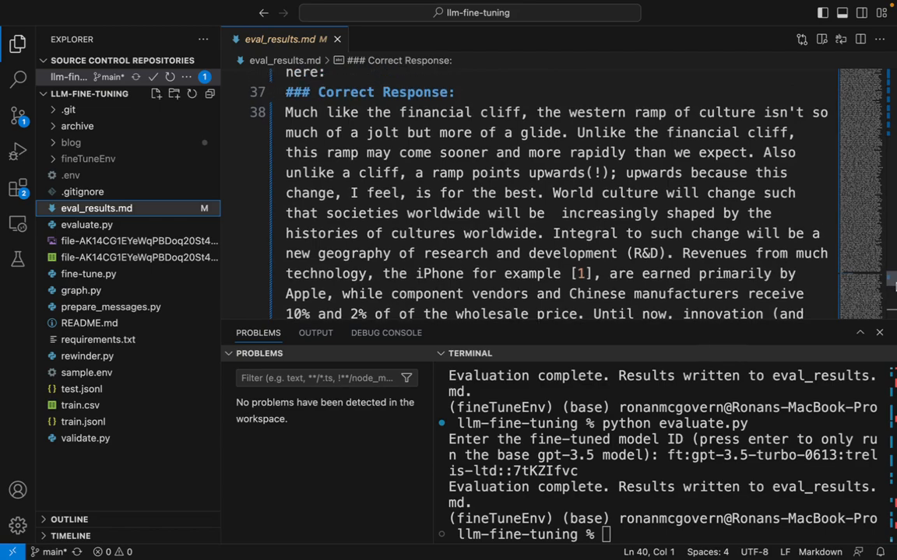
scroll("down", 3)
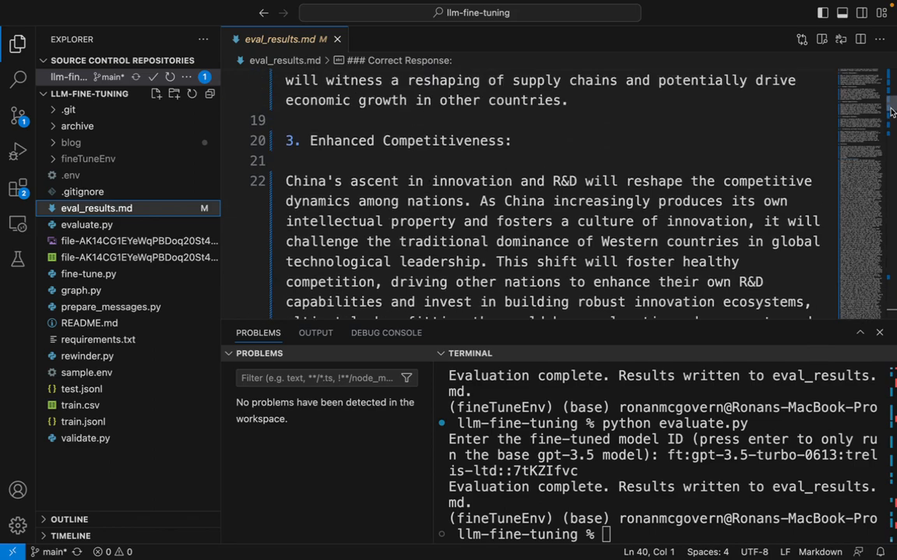
scroll("down", 3)
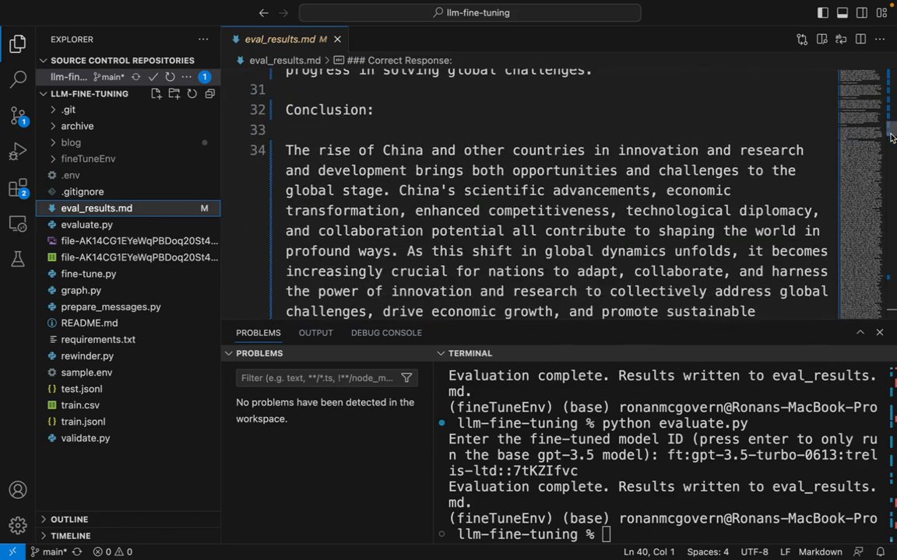
scroll("down", 3)
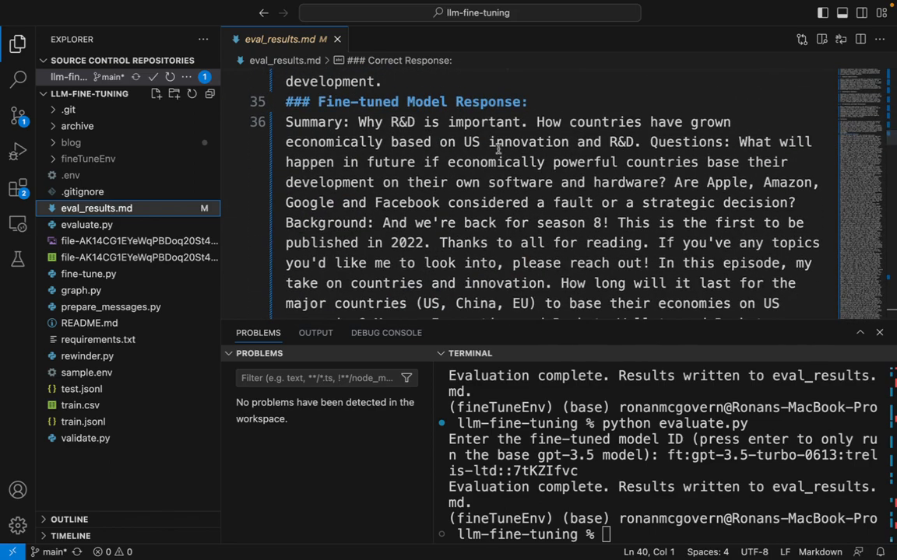
scroll("down", 3)
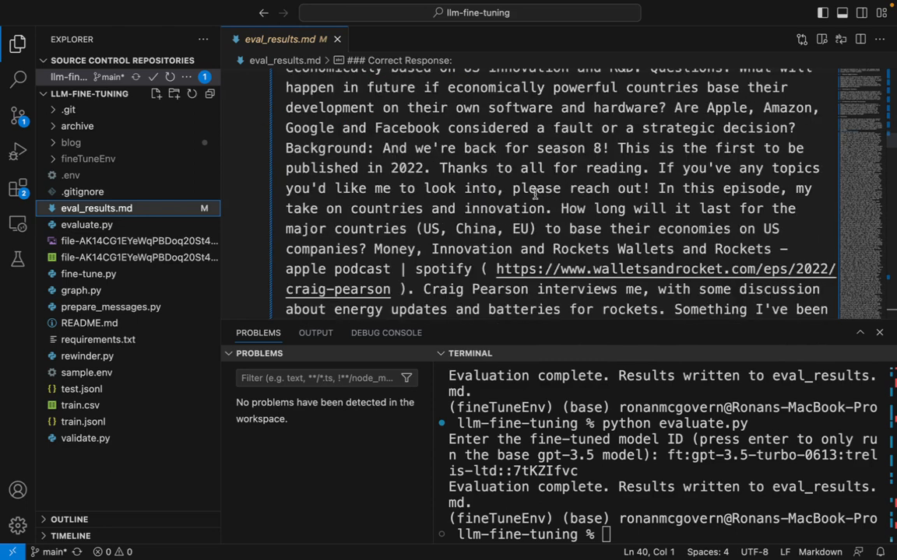
scroll("up", 3)
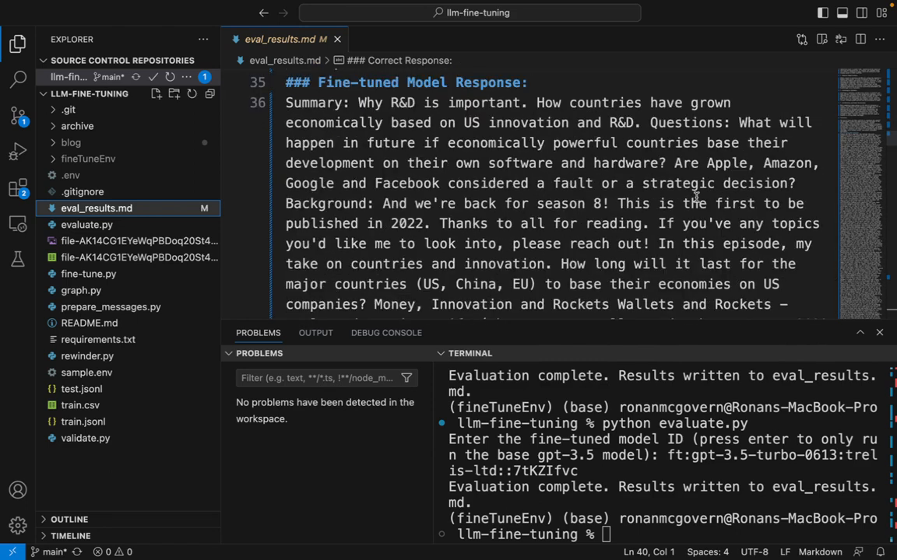